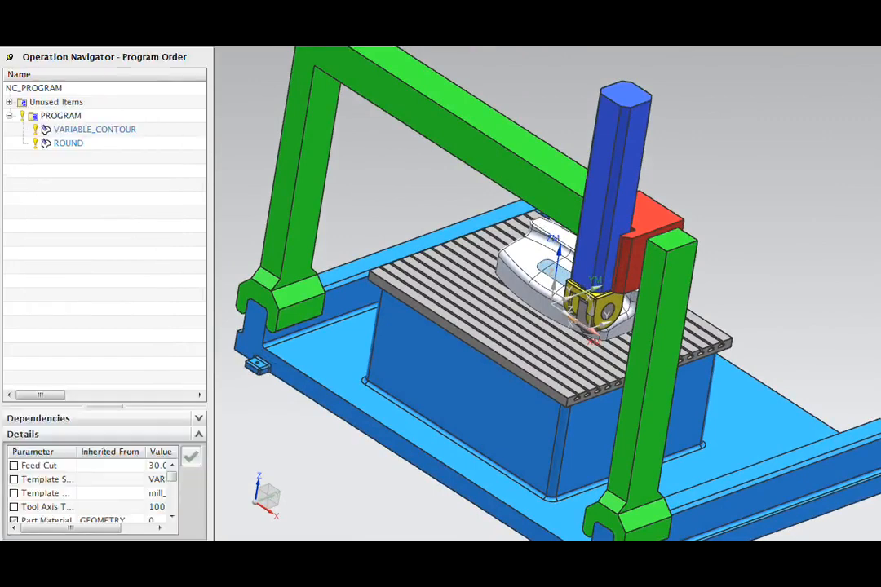
# - Select VARIABLE_CONTOUR in the Operation Navigator and edit it to reach Replay
pyautogui.click(94, 129)
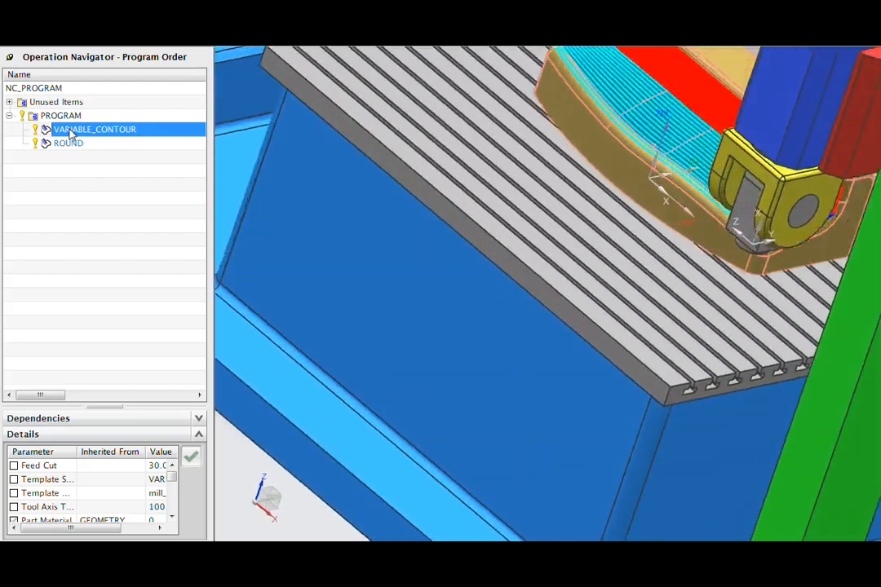
pyautogui.doubleClick(95, 129)
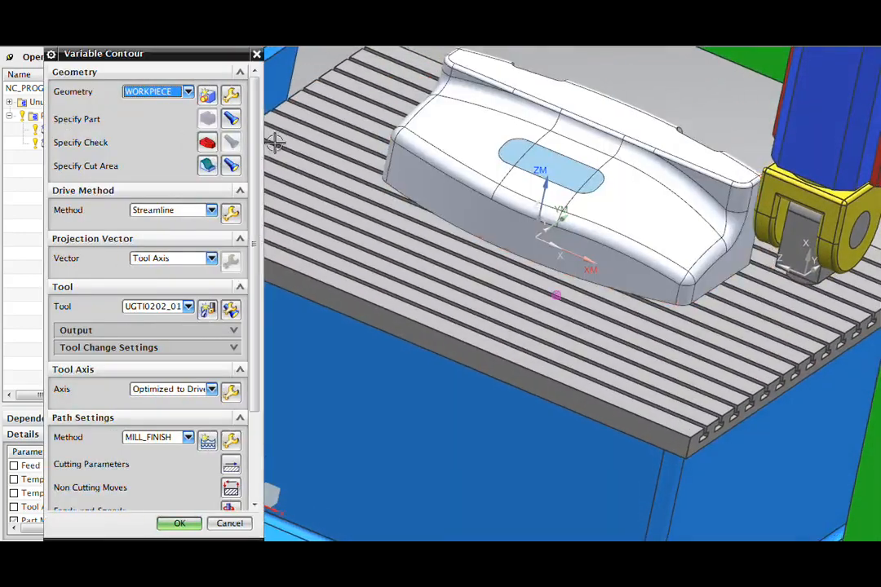
pyautogui.scroll(-3)
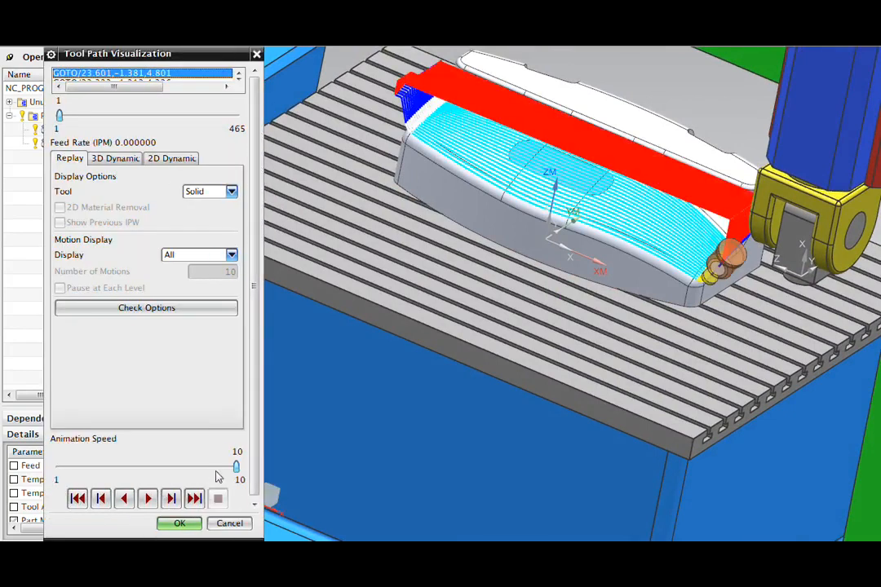
# - Lower Animation Speed to 2, play the contour tool path, then close the visualization
pyautogui.moveTo(234, 466); pyautogui.dragTo(78, 467)
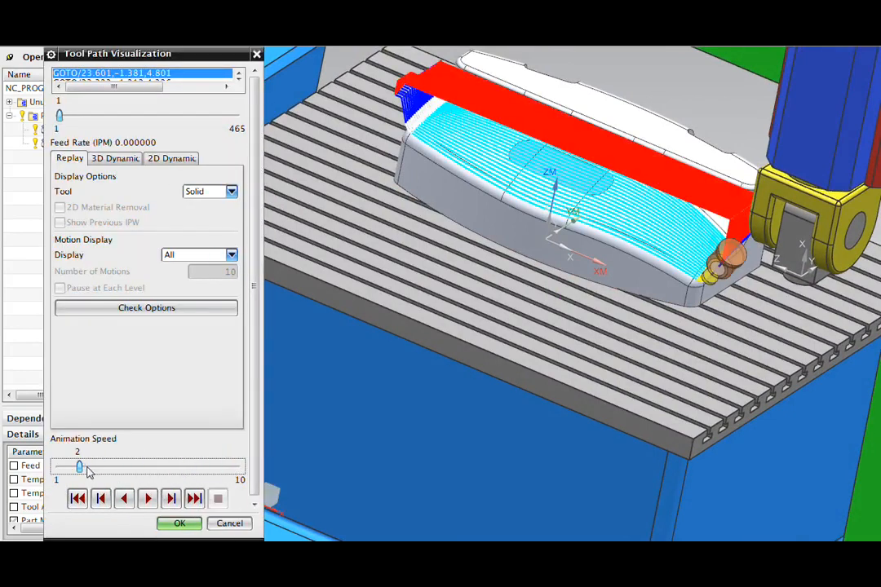
pyautogui.click(147, 499)
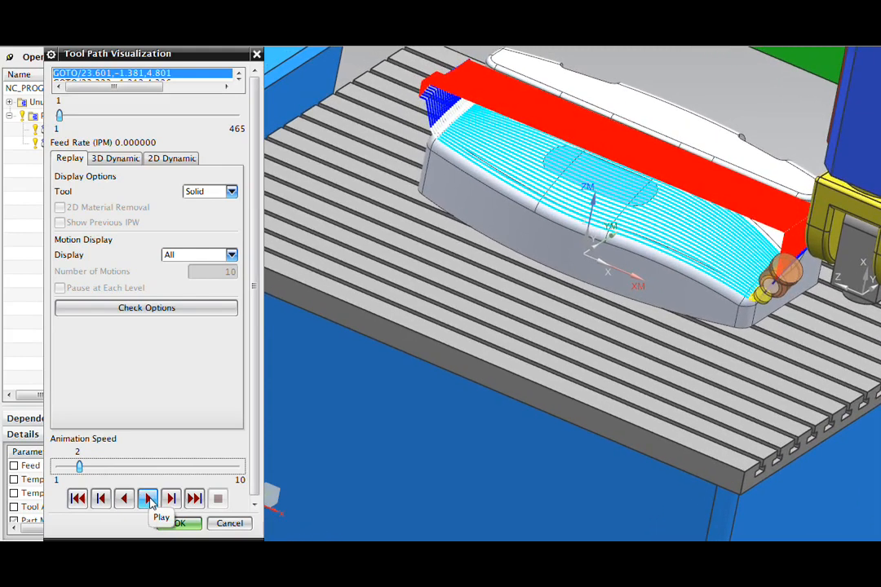
pyautogui.click(149, 499)
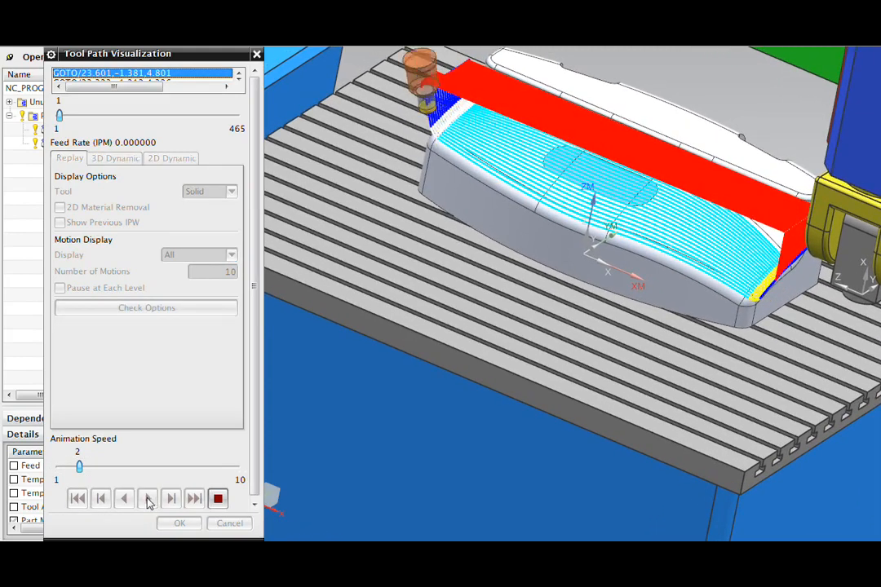
pyautogui.click(147, 499)
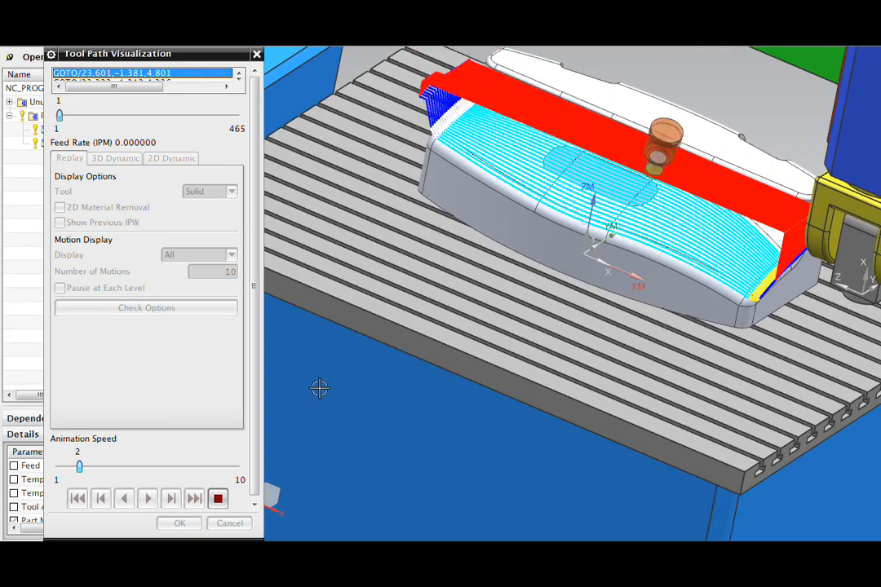
pyautogui.click(219, 499)
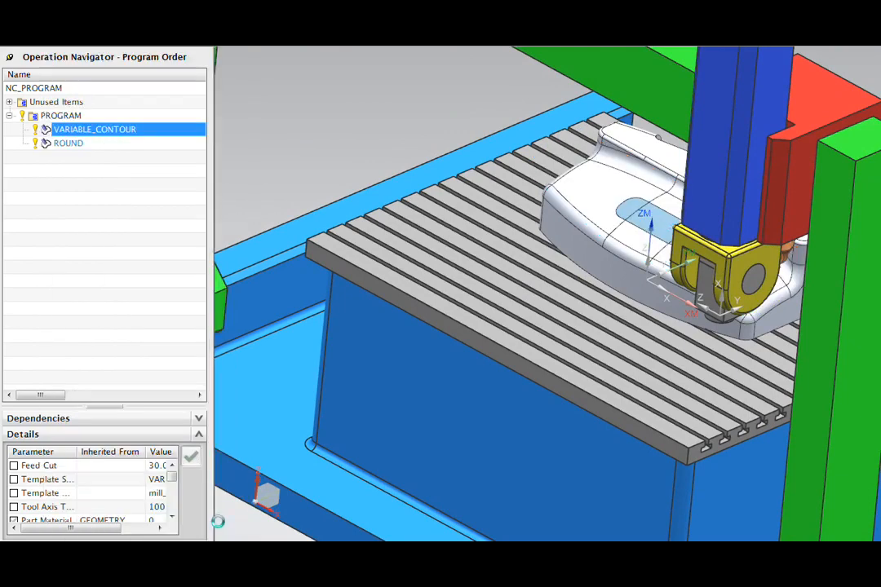
pyautogui.moveTo(131, 287)
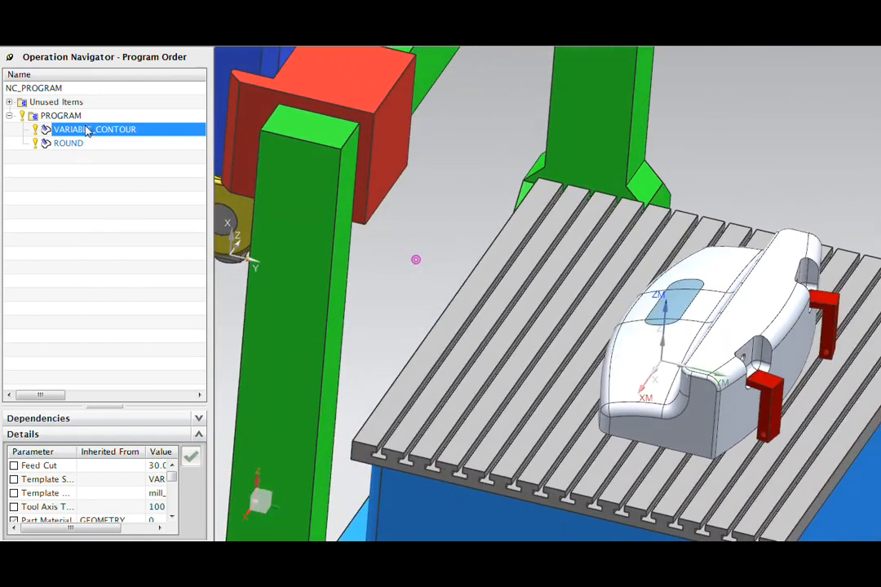
# - Right-click VARIABLE_CONTOUR to reach its Tool Path > Simulate action
pyautogui.rightClick(85, 129)
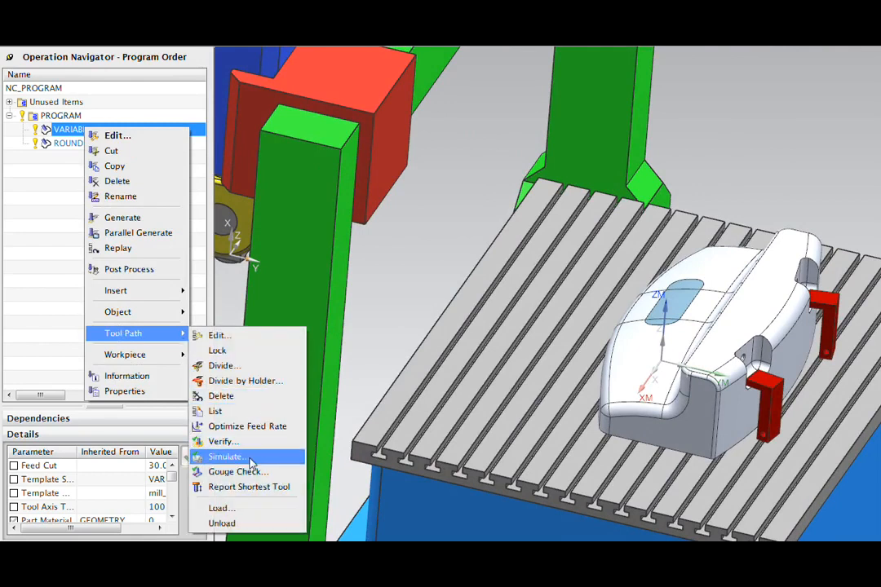
# - Start Simulate for the operation and briefly expand the Tool ABC Coordinates readout
pyautogui.click(225, 456)
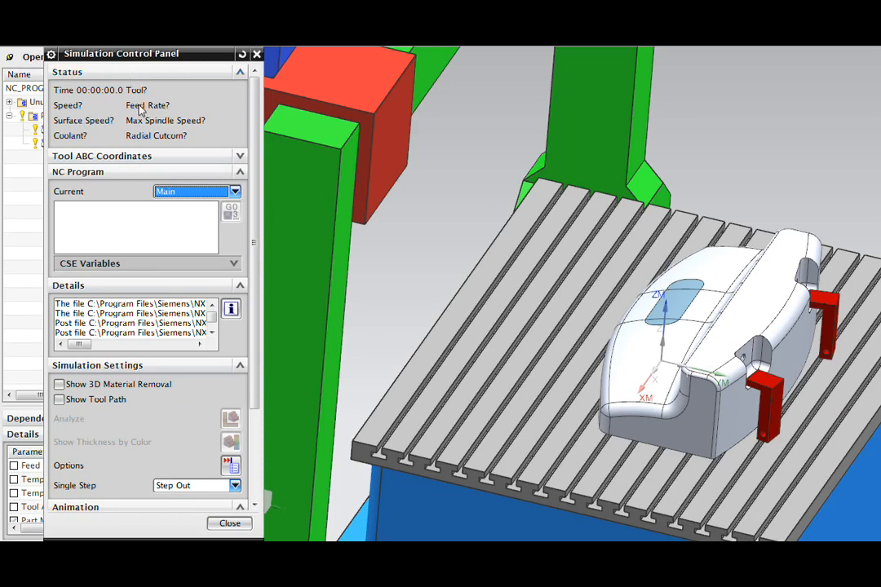
pyautogui.moveTo(213, 104)
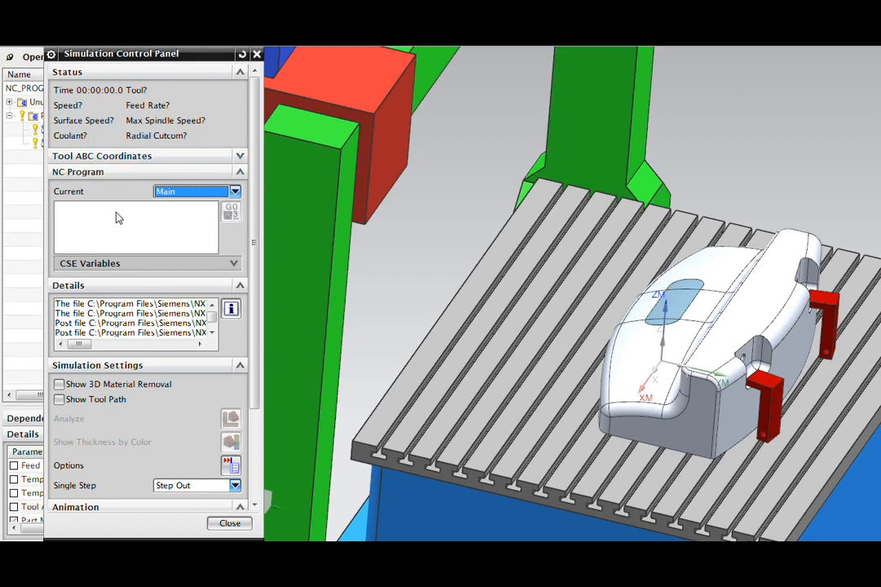
pyautogui.moveTo(225, 132)
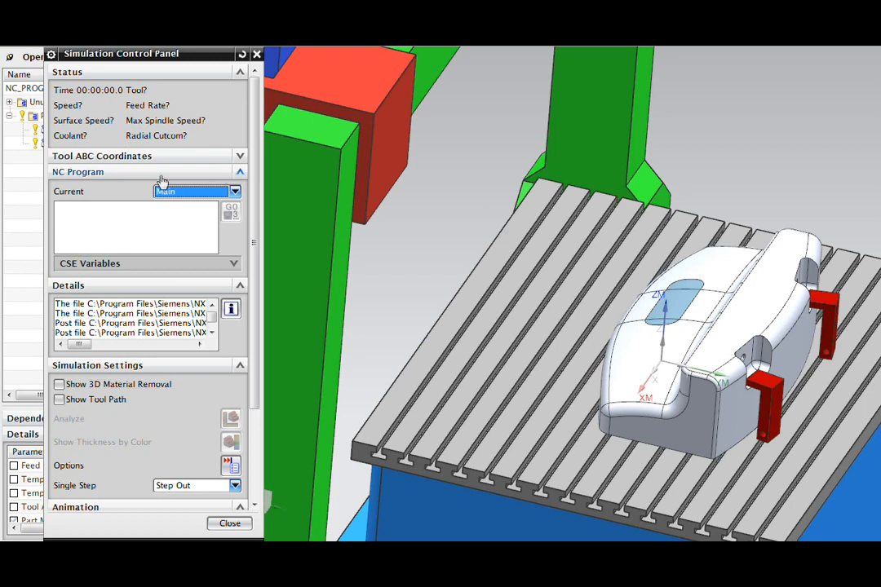
pyautogui.click(240, 156)
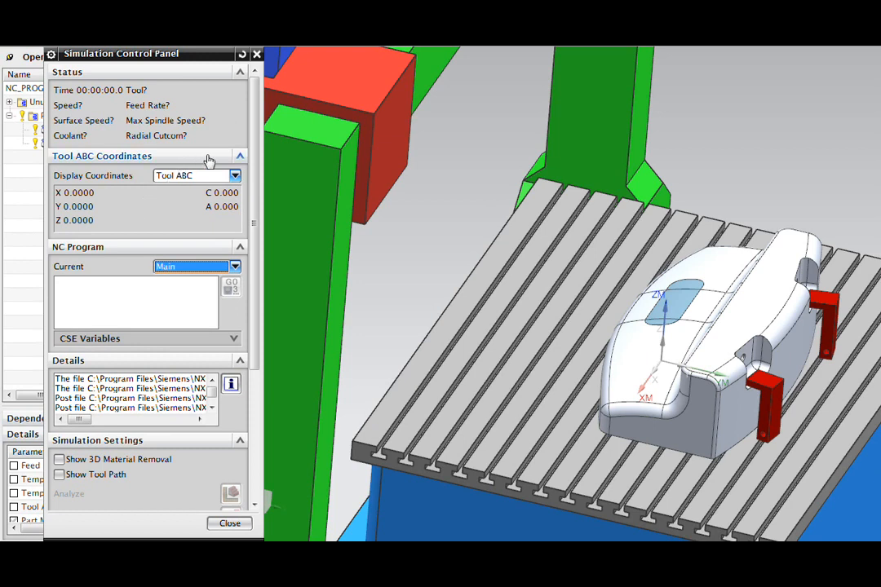
pyautogui.click(240, 157)
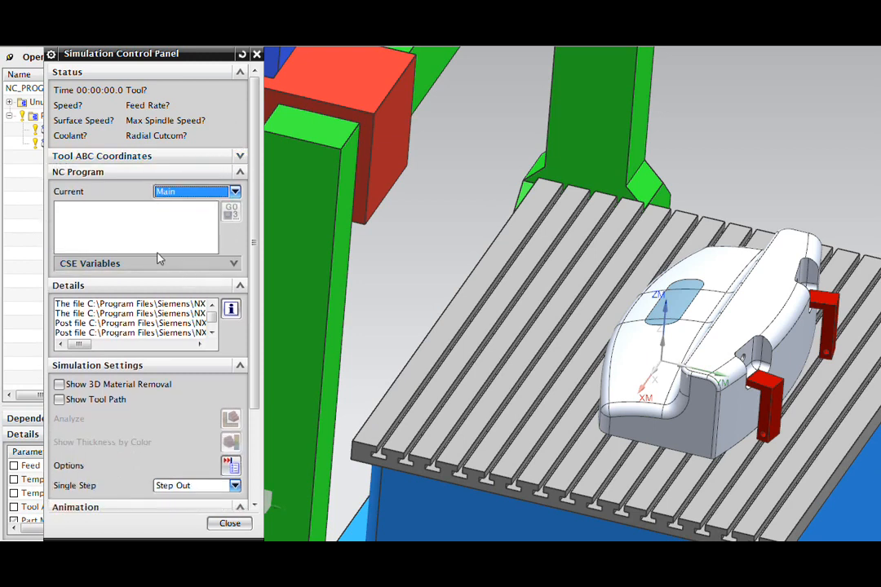
pyautogui.moveTo(121, 232)
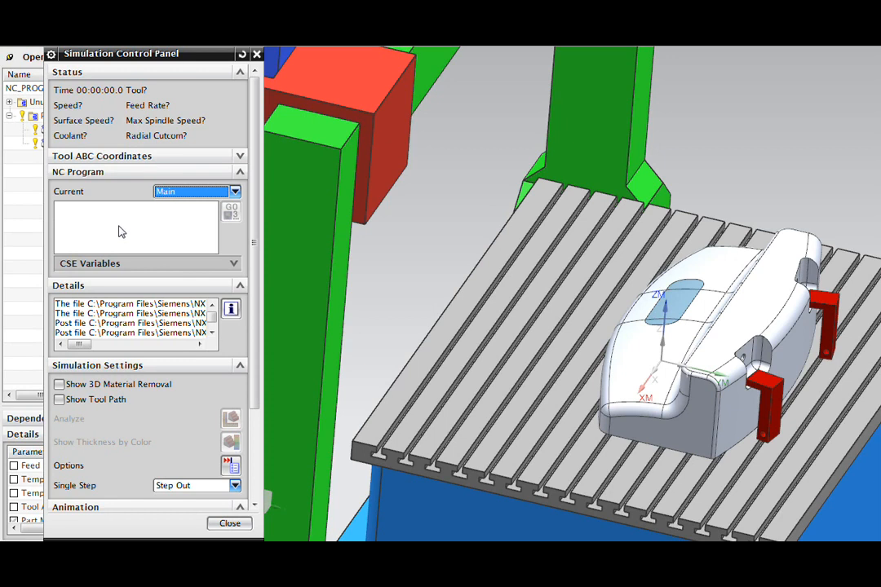
pyautogui.moveTo(137, 228)
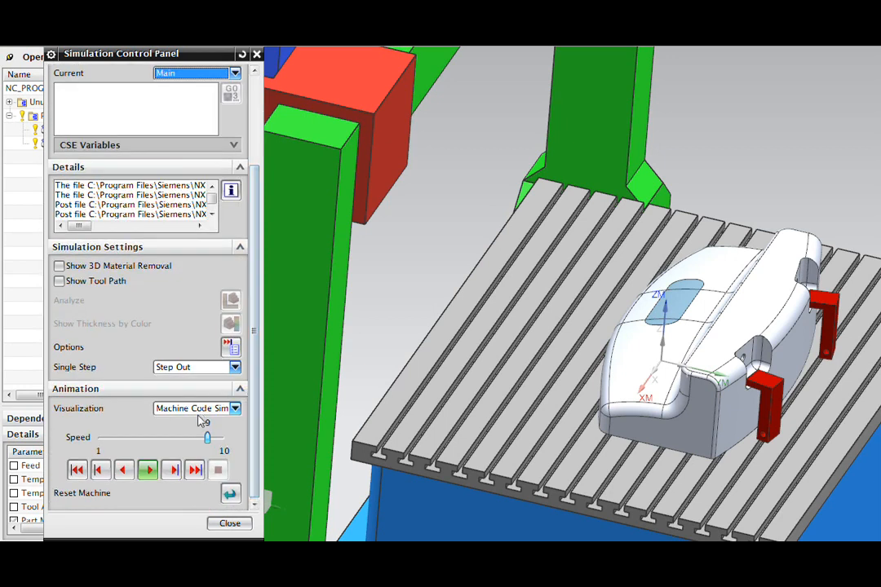
# - Set Visualization to Tool Path Simulate with the tool path displayed and start playback
pyautogui.click(235, 408)
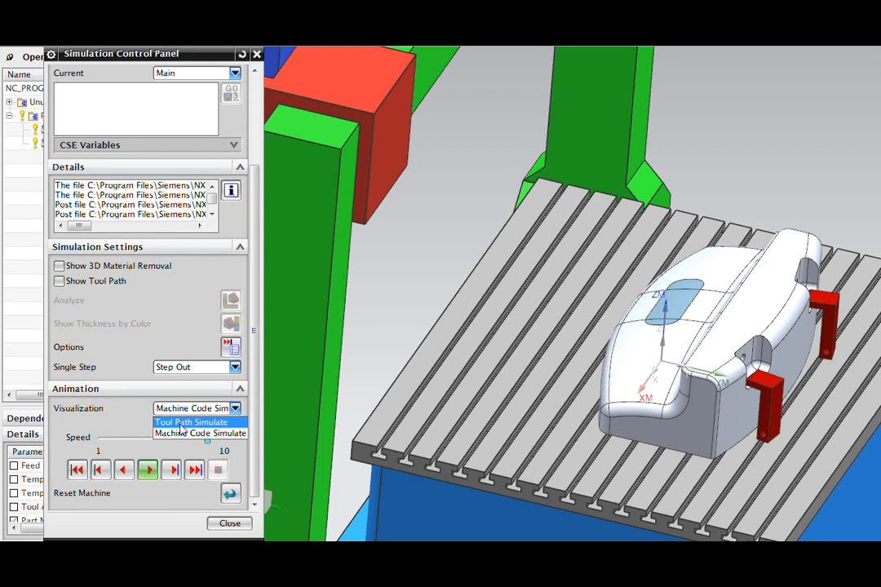
pyautogui.moveTo(180, 430)
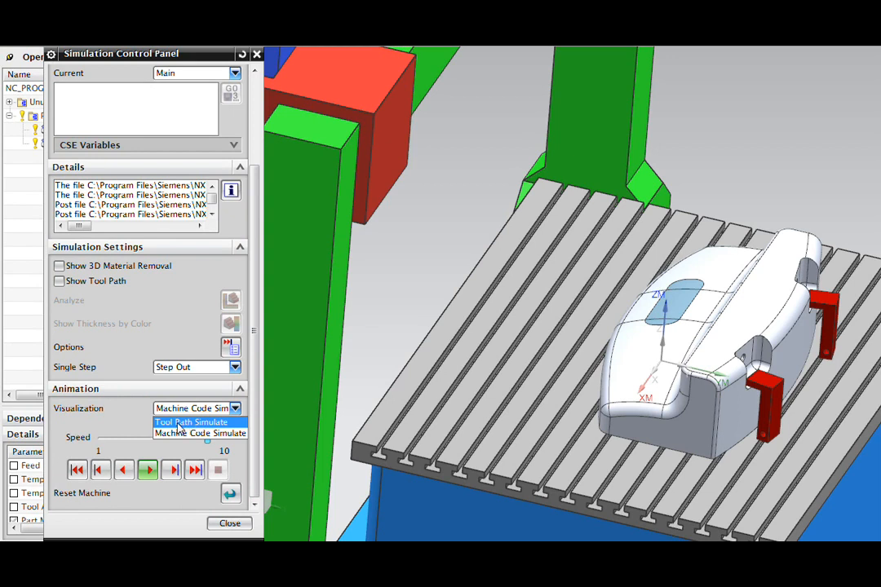
pyautogui.click(190, 421)
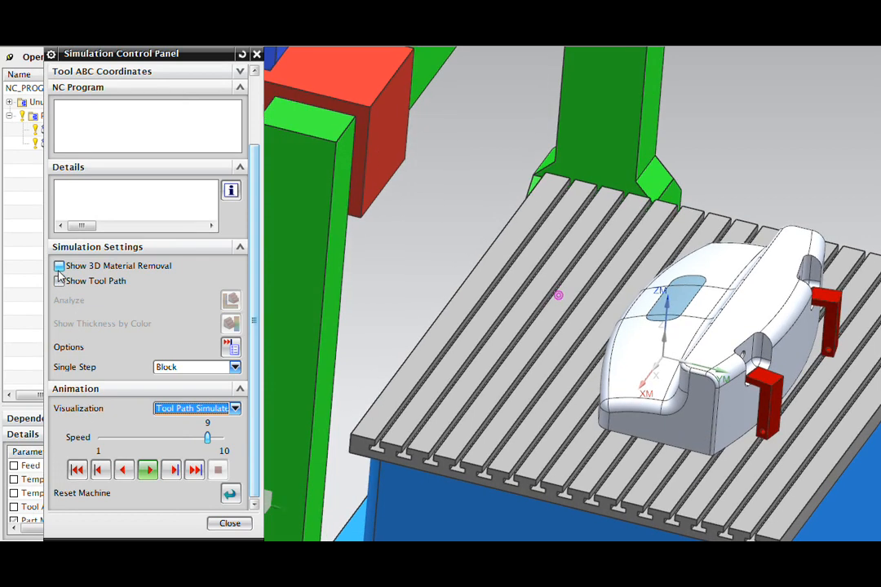
pyautogui.click(59, 281)
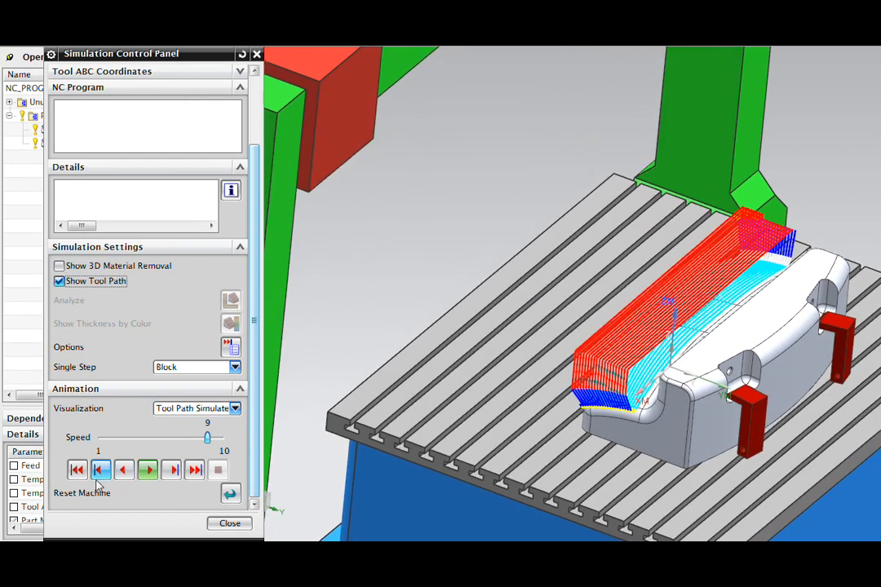
pyautogui.click(147, 470)
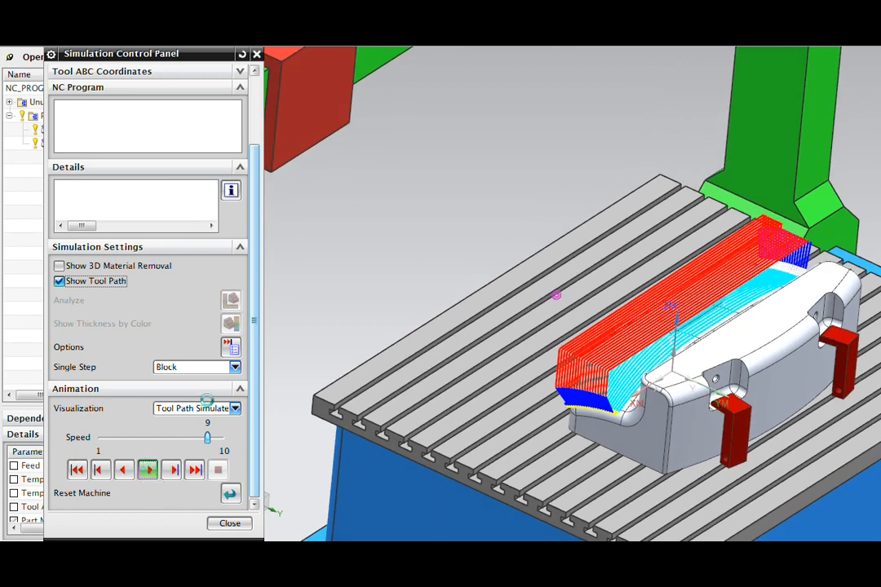
pyautogui.click(147, 470)
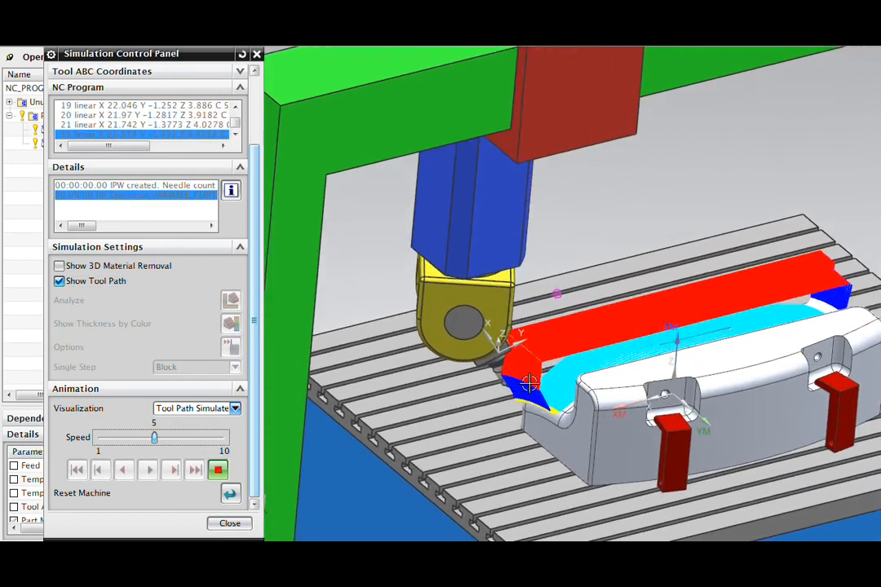
# - Raise the simulation speed, let it run to the end, then stop it
pyautogui.moveTo(155, 437); pyautogui.dragTo(179, 437)
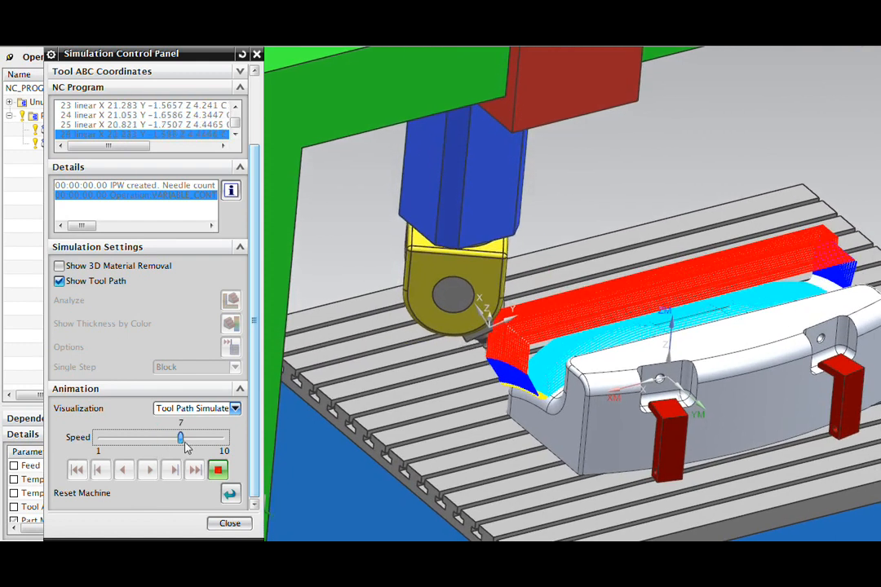
pyautogui.moveTo(179, 437); pyautogui.dragTo(209, 437)
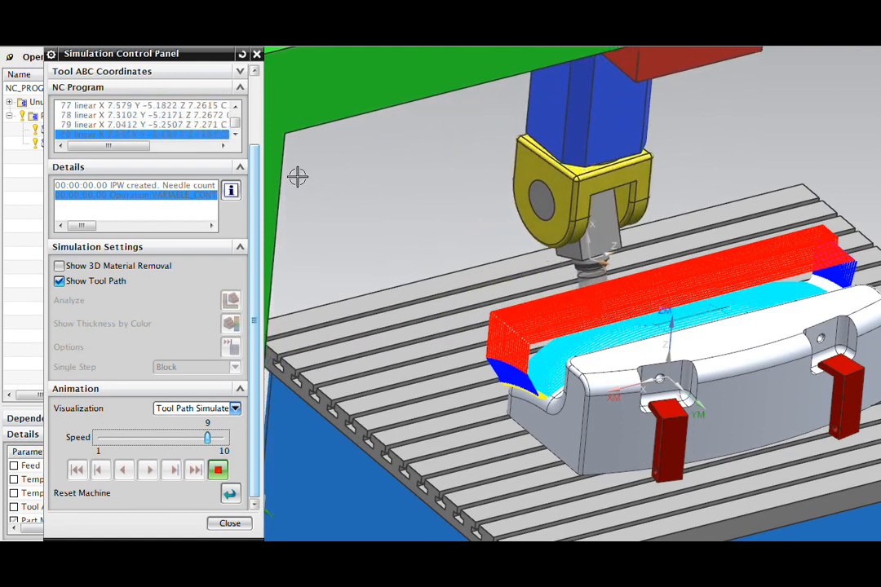
pyautogui.click(218, 470)
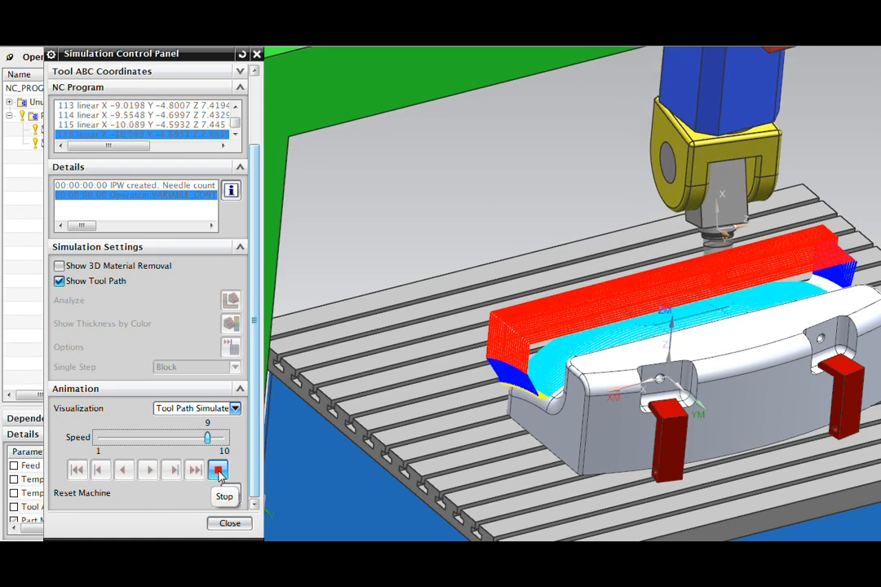
pyautogui.click(219, 470)
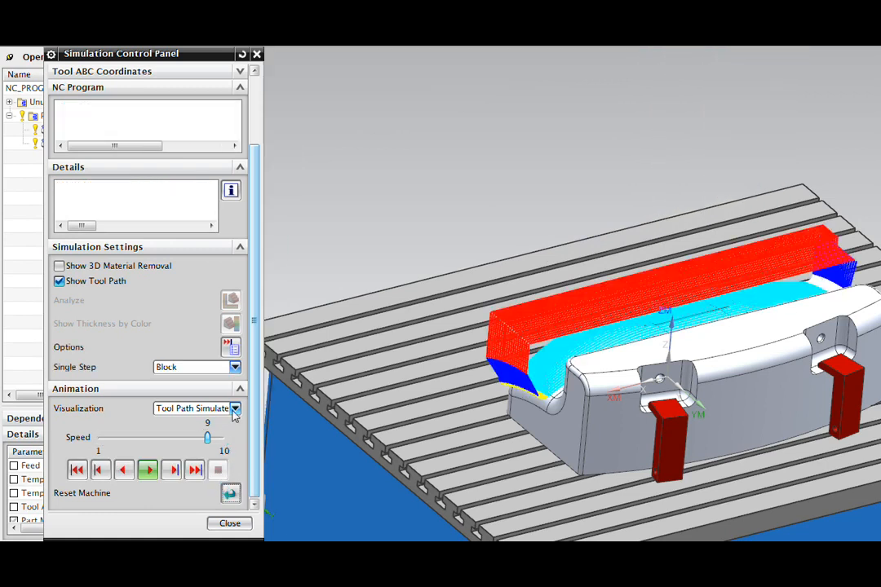
# - Set Visualization to Machine Code Simulate and start playing the posted G-code
pyautogui.click(235, 407)
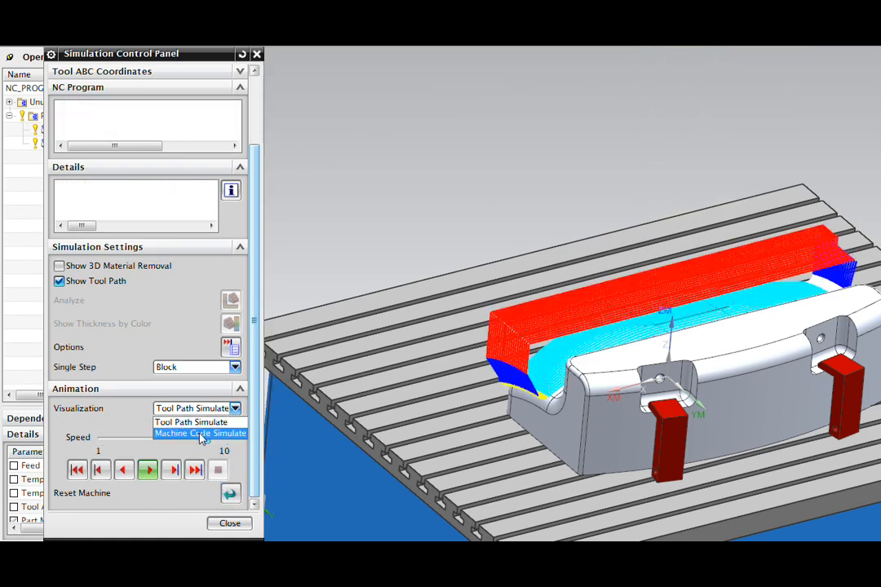
pyautogui.click(199, 434)
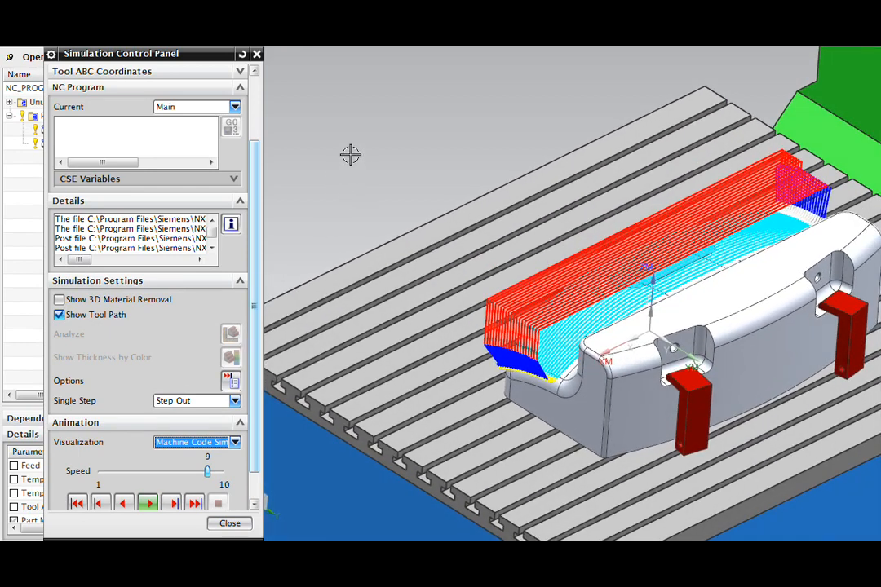
pyautogui.moveTo(314, 196)
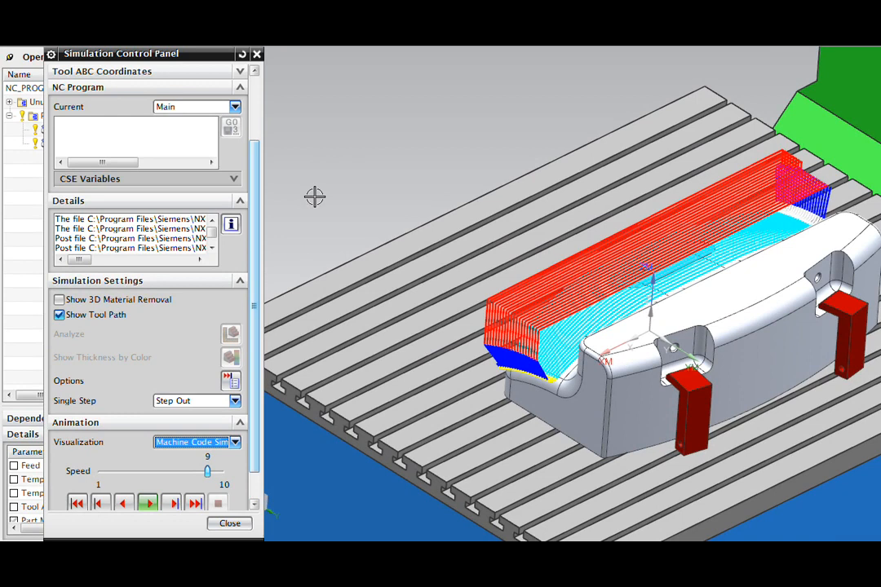
pyautogui.moveTo(297, 202)
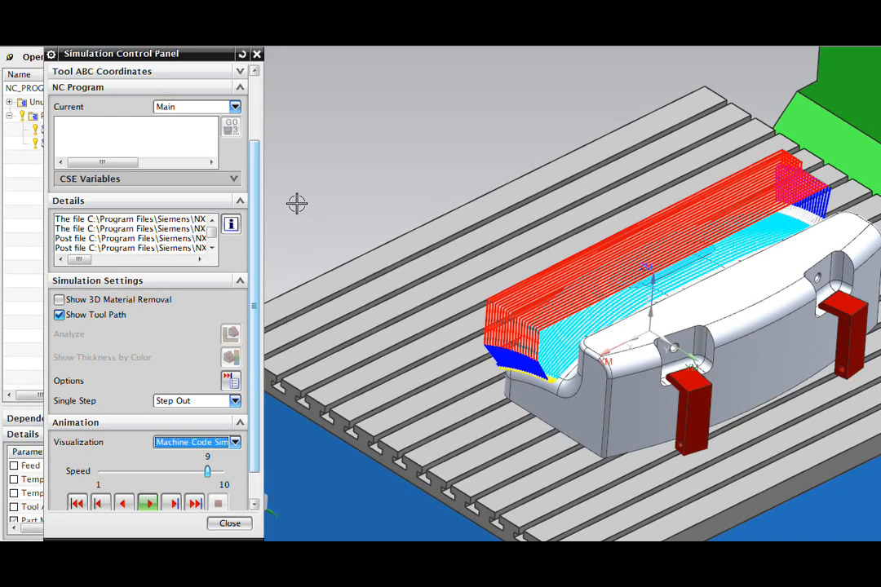
pyautogui.moveTo(303, 168)
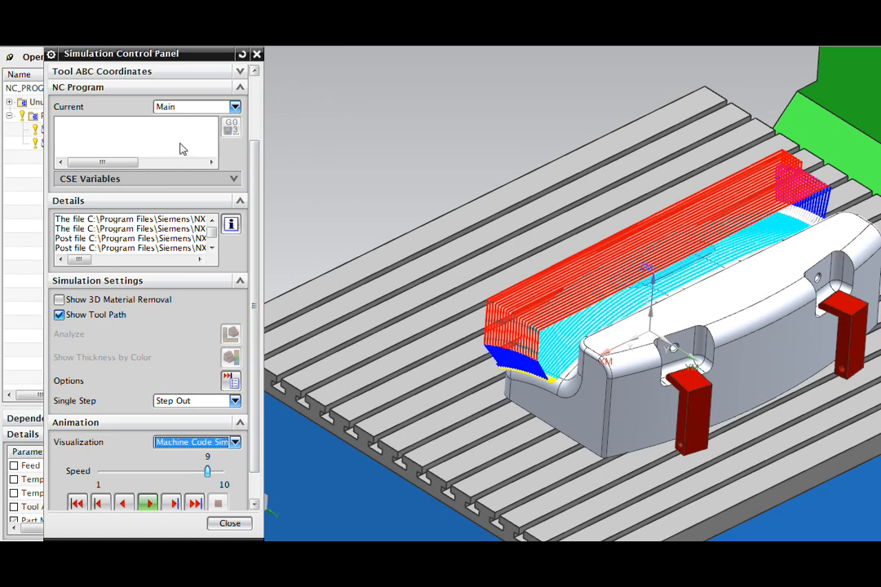
pyautogui.moveTo(313, 115)
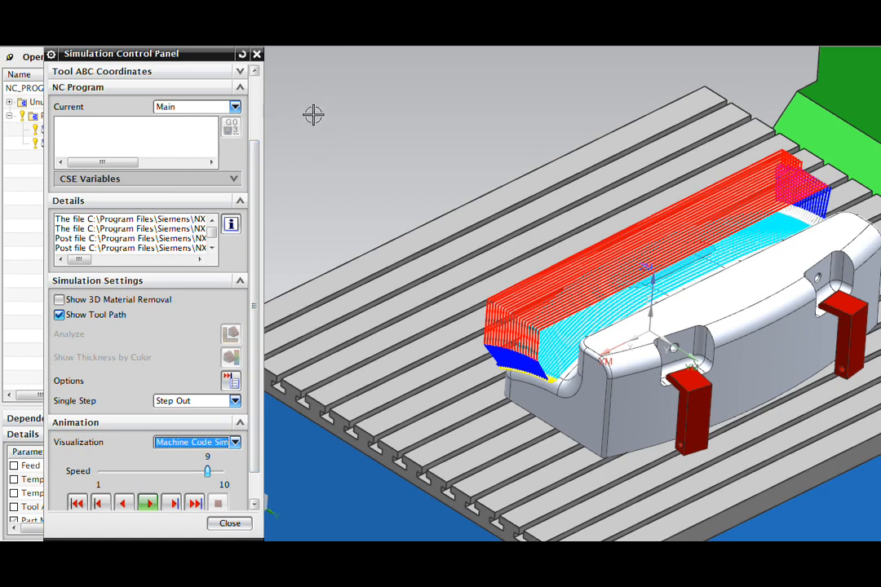
pyautogui.moveTo(330, 124)
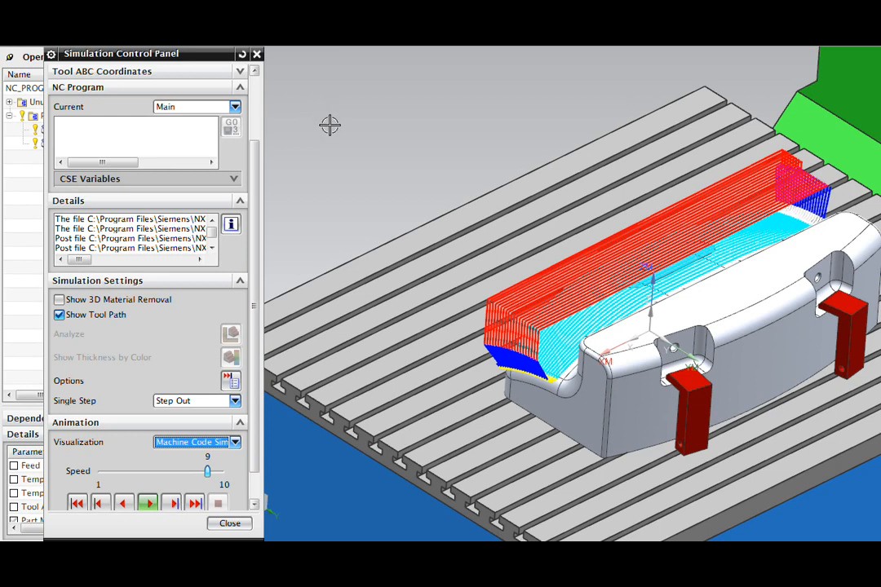
pyautogui.moveTo(312, 159)
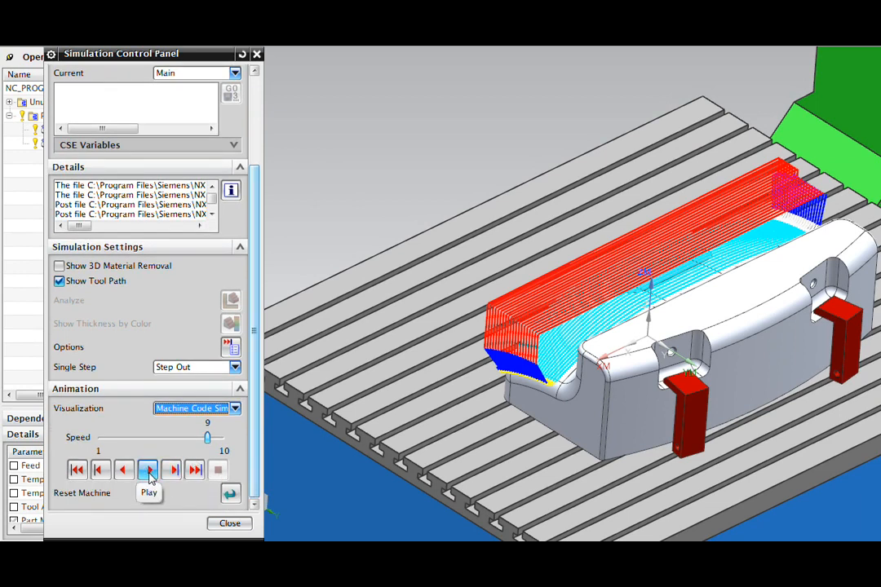
pyautogui.click(59, 266)
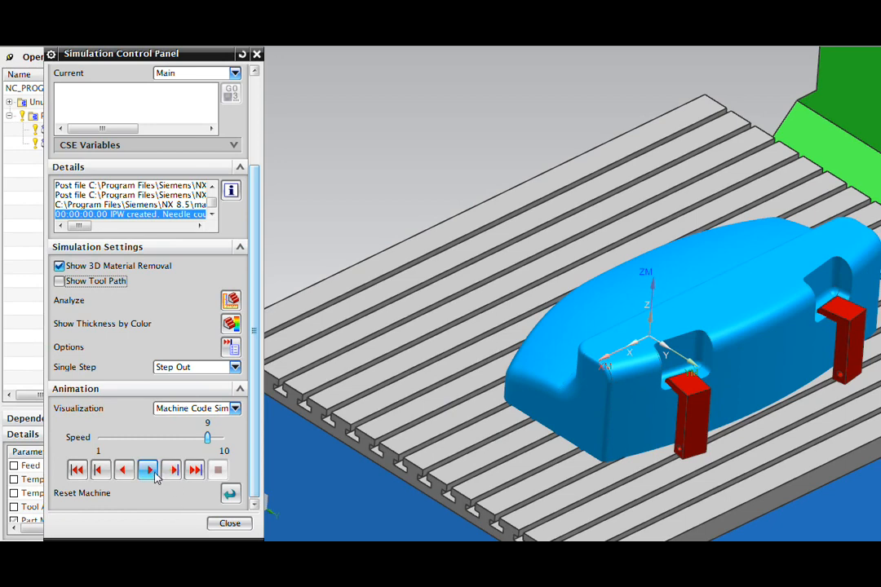
# - Play the material-removal G-code simulation, slowing slightly then raising speed to maximum
pyautogui.click(147, 470)
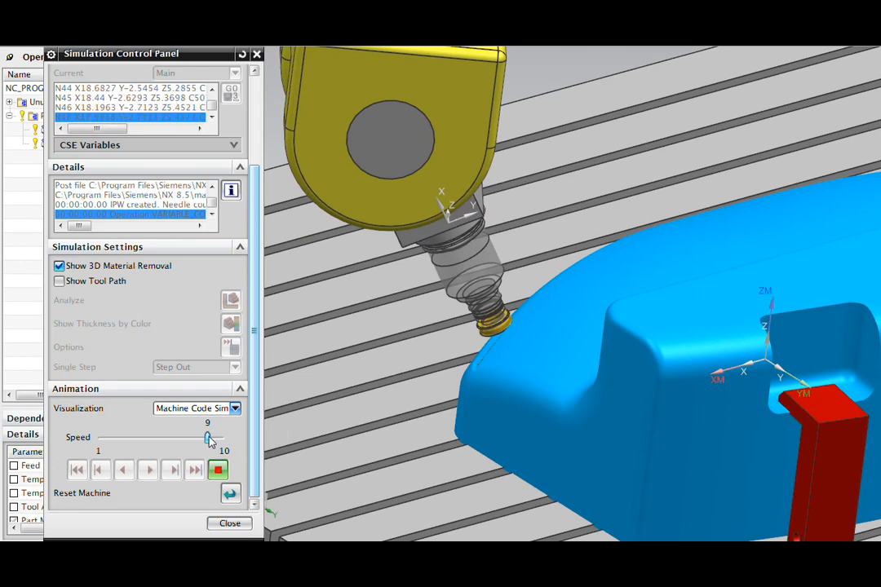
pyautogui.moveTo(207, 439); pyautogui.dragTo(193, 439)
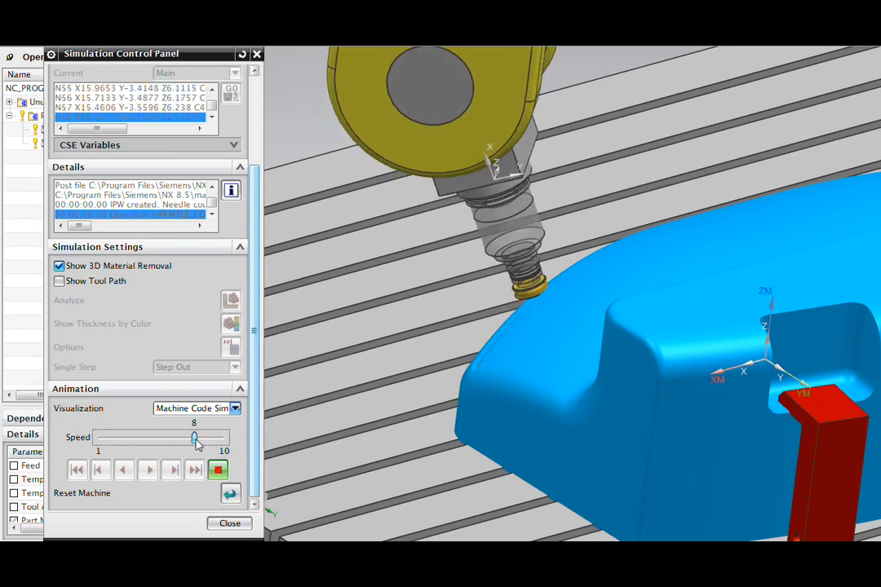
pyautogui.click(147, 469)
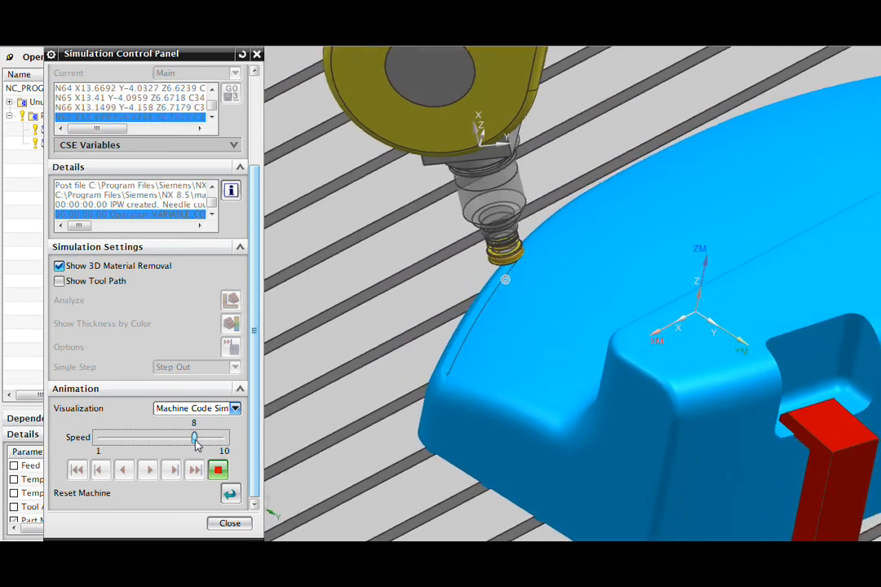
pyautogui.click(148, 470)
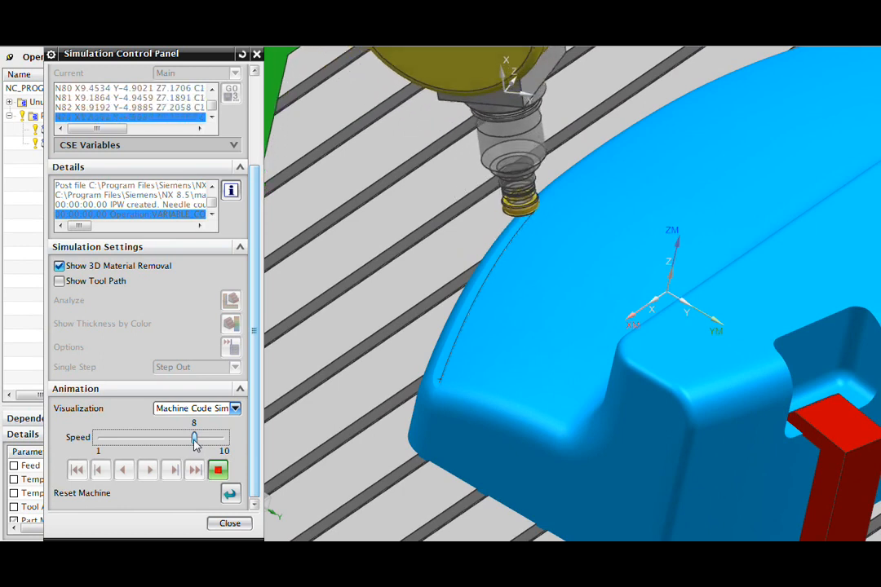
pyautogui.moveTo(194, 439); pyautogui.dragTo(220, 439)
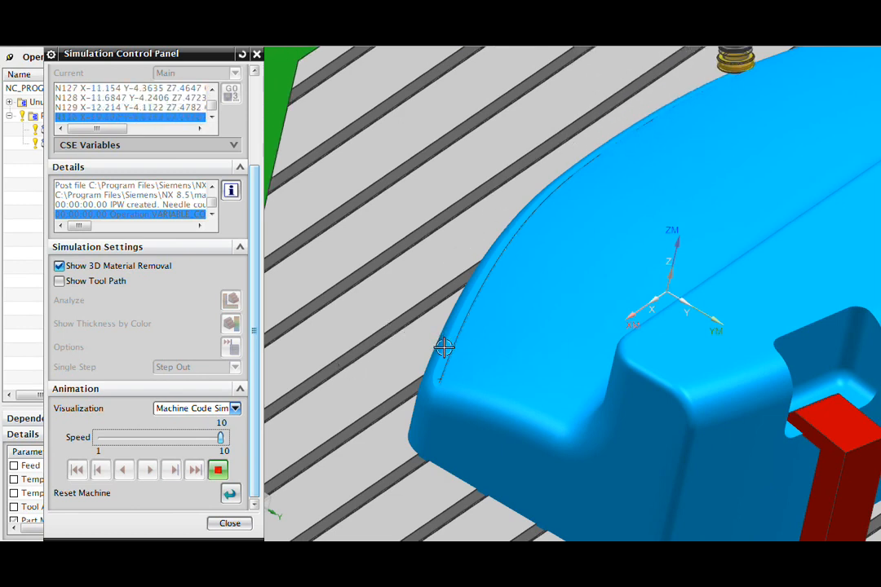
pyautogui.click(148, 470)
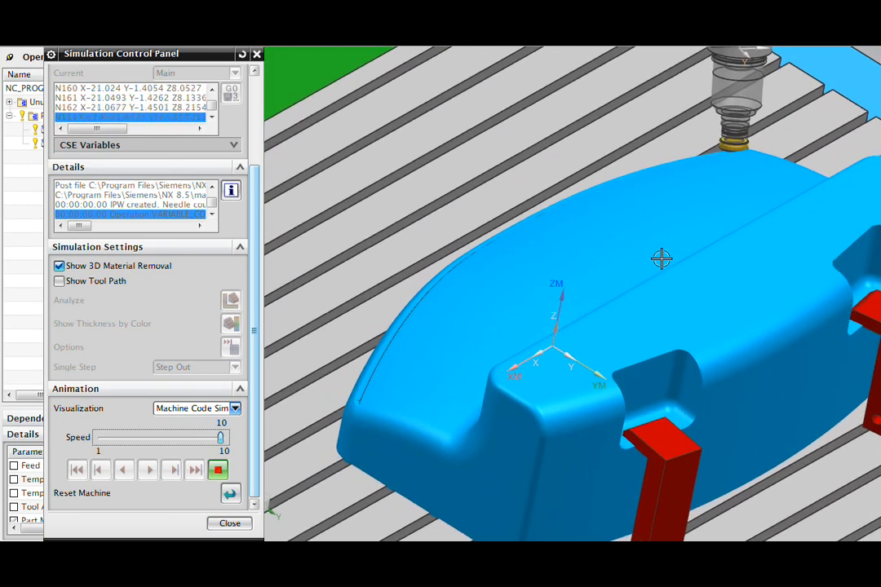
pyautogui.click(148, 469)
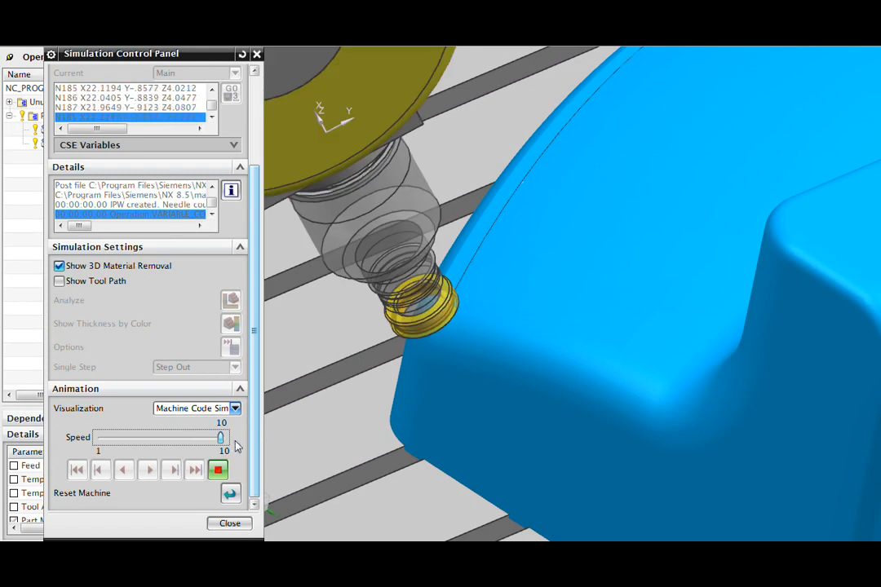
# - Slow playback to about half speed and stop the machine code simulation
pyautogui.moveTo(220, 437); pyautogui.dragTo(205, 437)
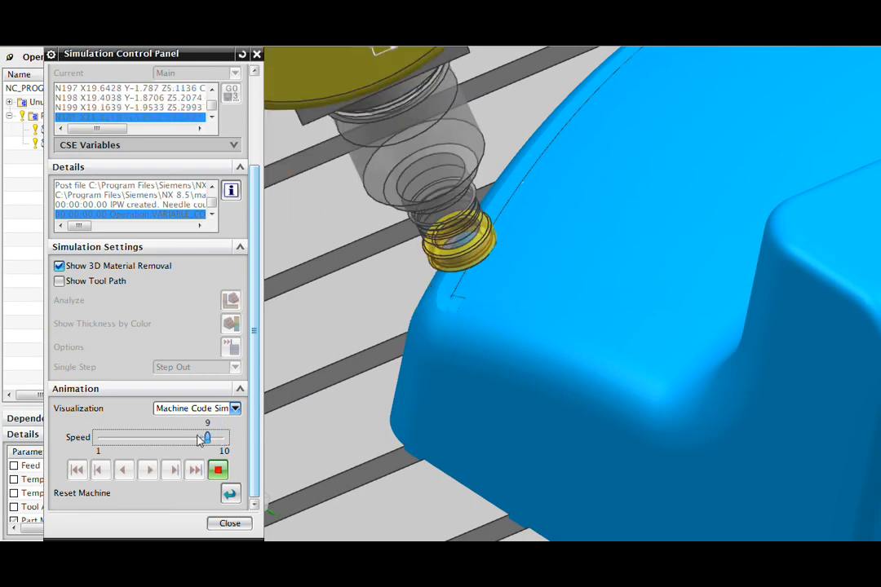
pyautogui.moveTo(205, 437); pyautogui.dragTo(153, 437)
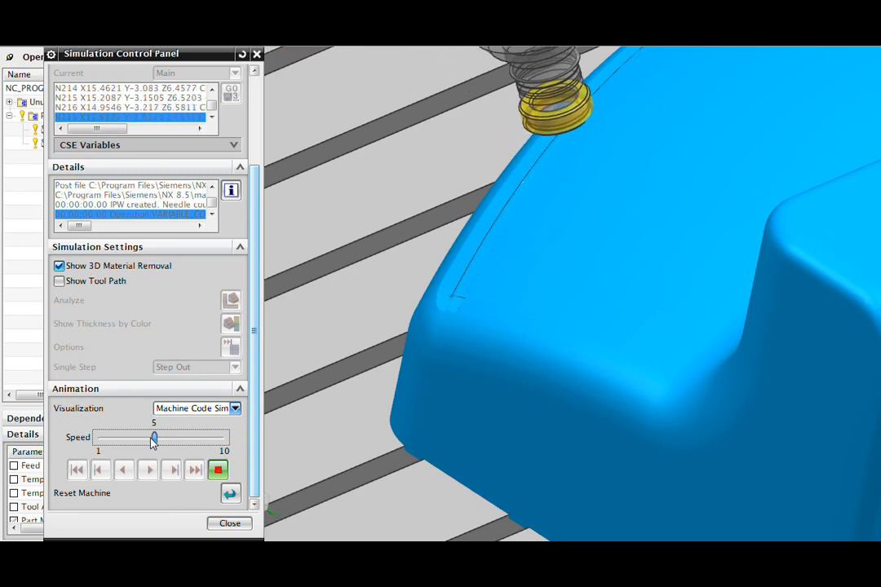
pyautogui.click(218, 470)
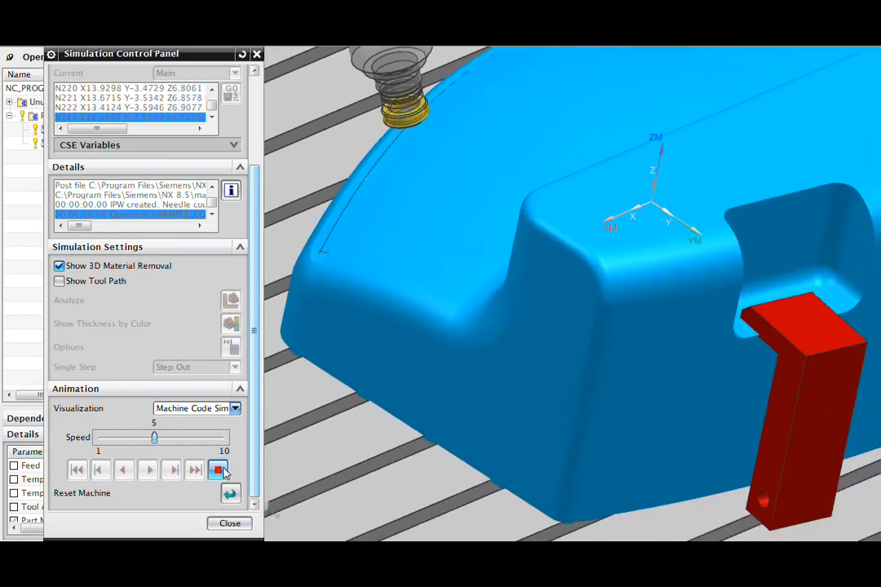
pyautogui.click(219, 470)
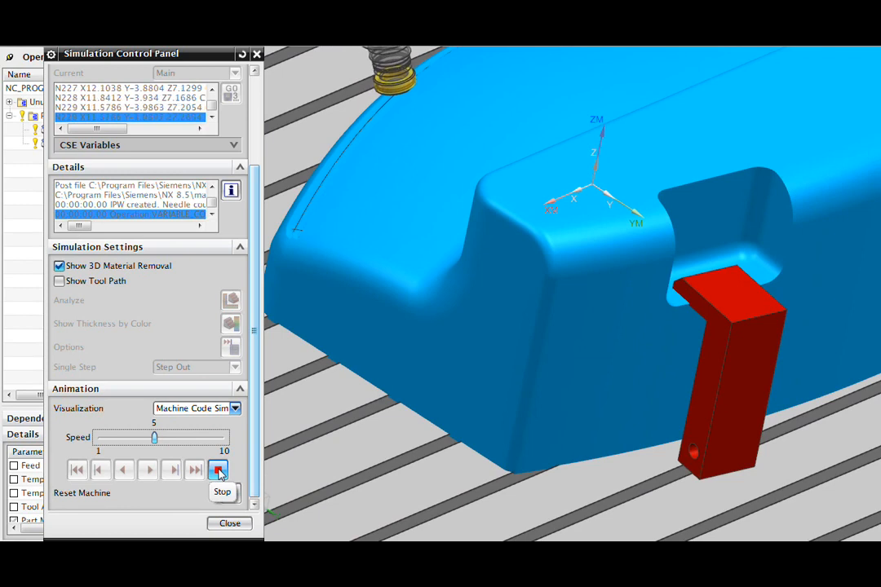
pyautogui.click(229, 522)
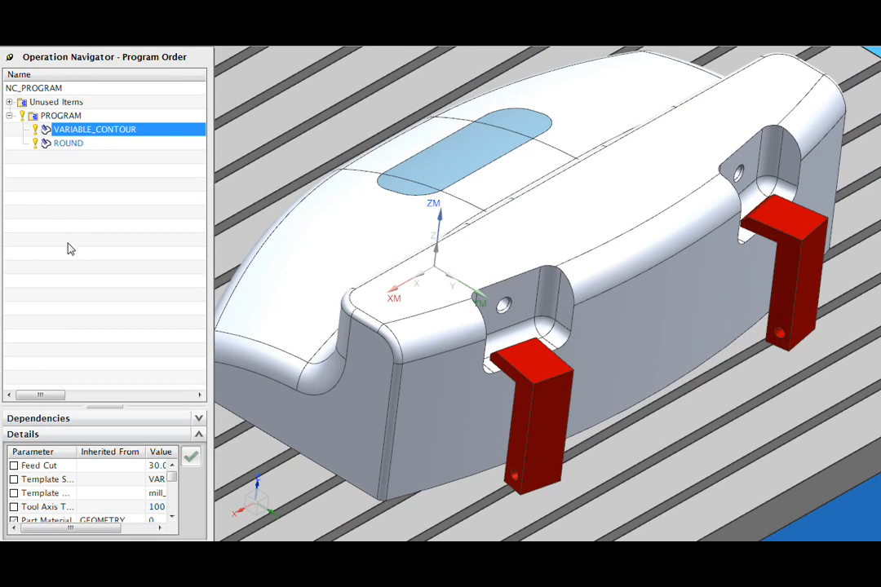
pyautogui.moveTo(85, 251)
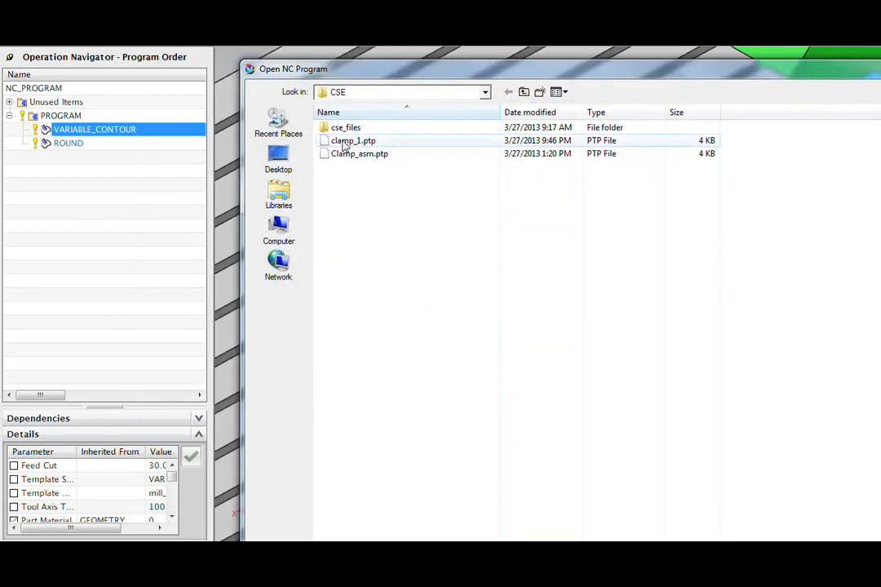
# - Pick the clamp_1.ptp program file in the Open NC Program dialog
pyautogui.click(352, 141)
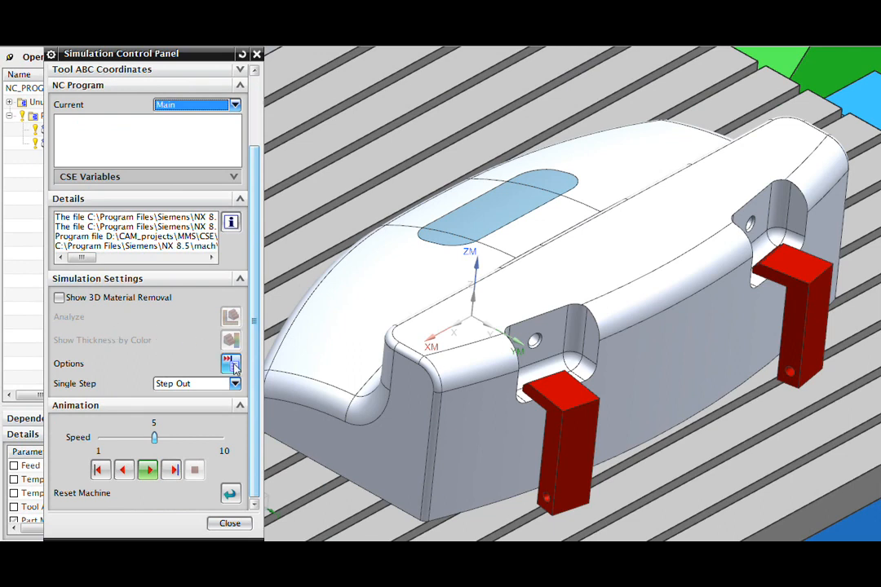
pyautogui.click(232, 366)
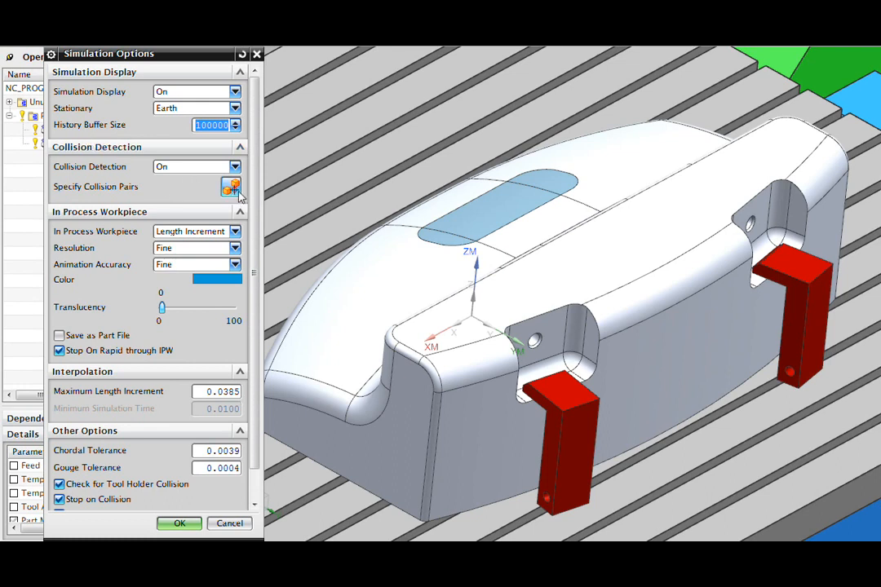
pyautogui.click(231, 186)
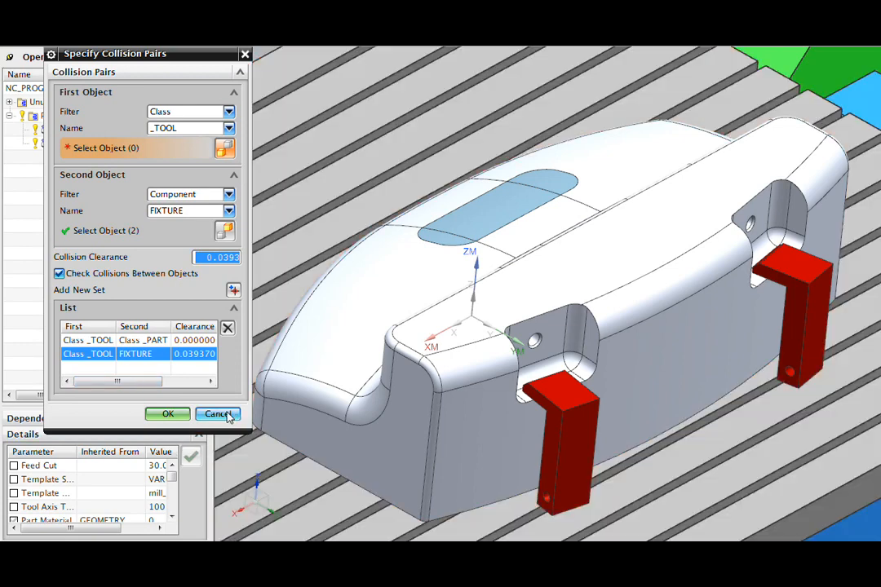
pyautogui.click(218, 415)
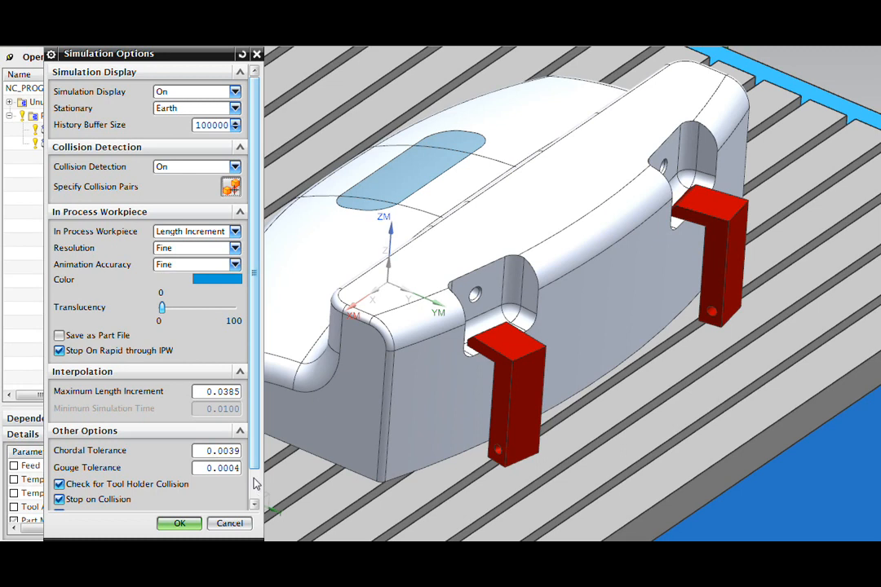
pyautogui.click(179, 522)
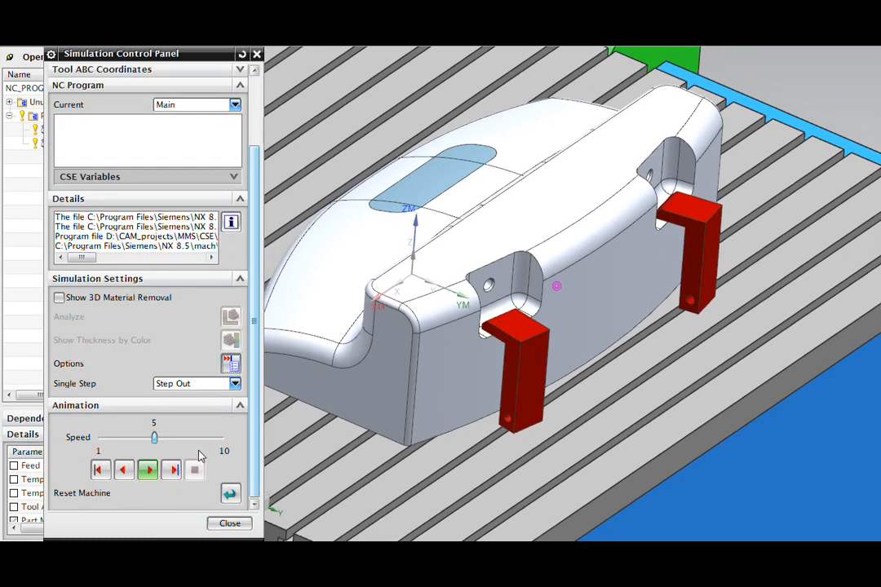
# - Enable Show 3D Material Removal and run the loaded program, varying the Speed slider
pyautogui.click(58, 297)
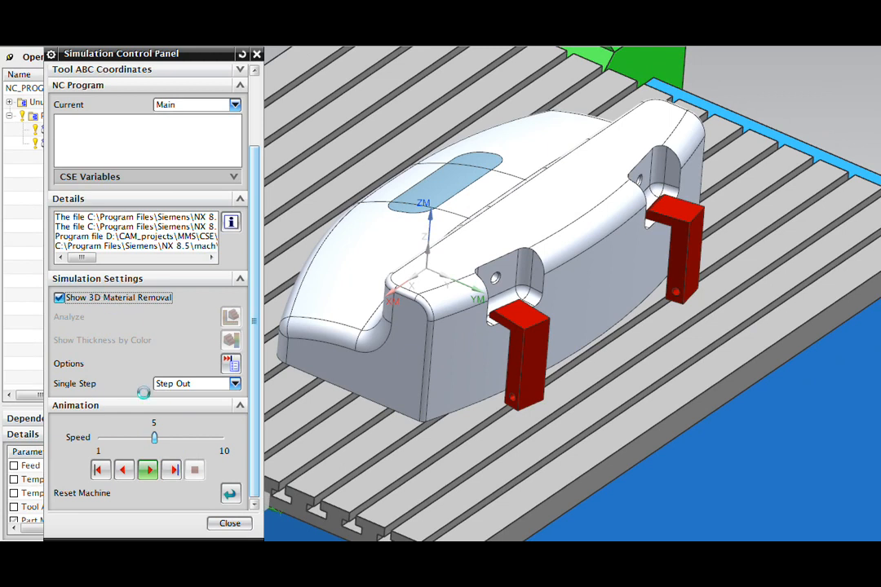
pyautogui.click(147, 469)
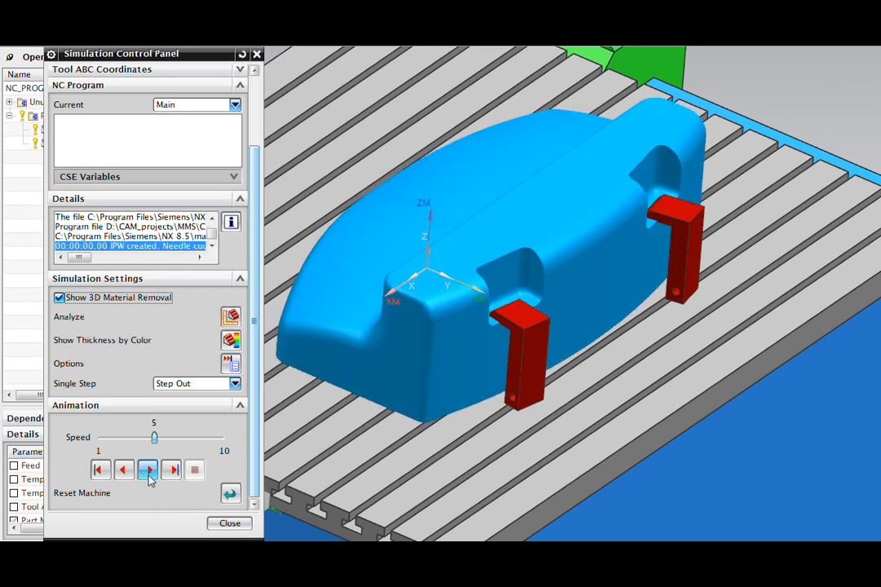
pyautogui.click(149, 470)
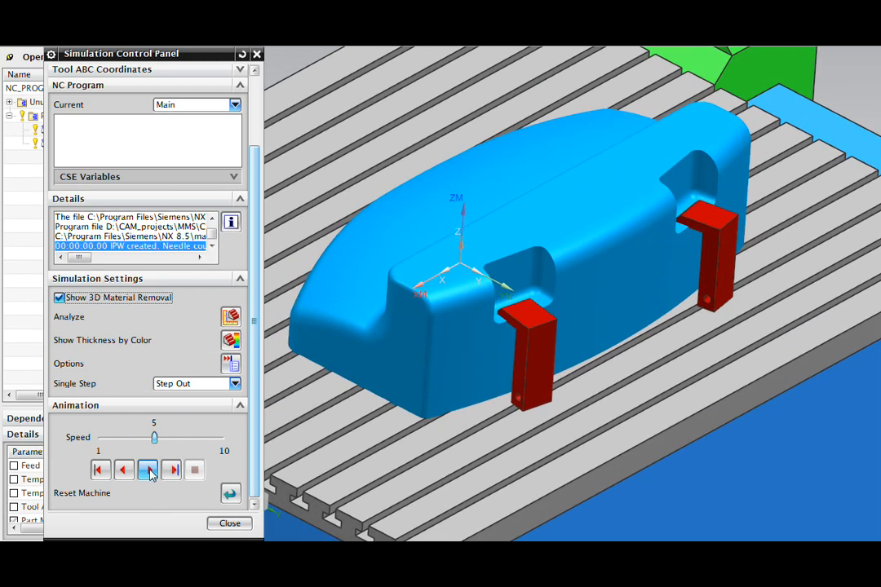
pyautogui.click(147, 470)
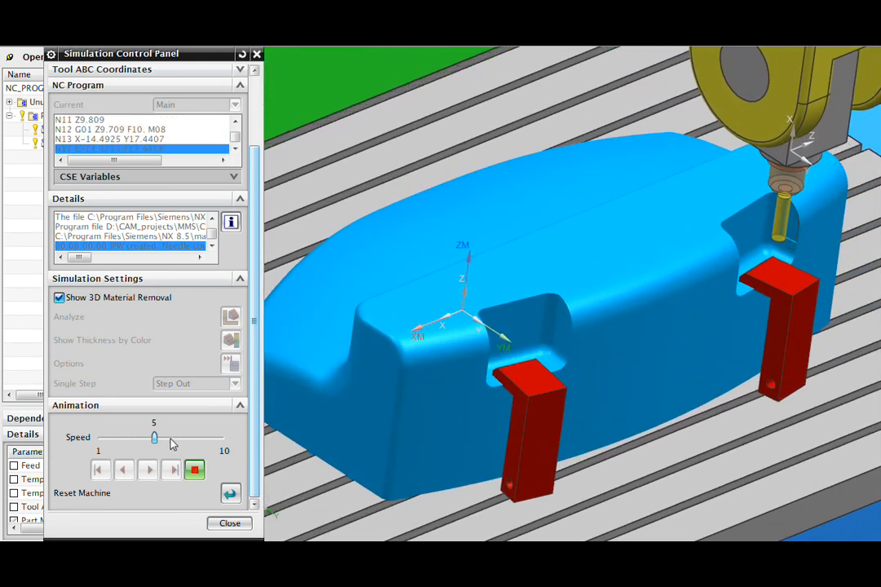
pyautogui.moveTo(153, 439); pyautogui.dragTo(181, 439)
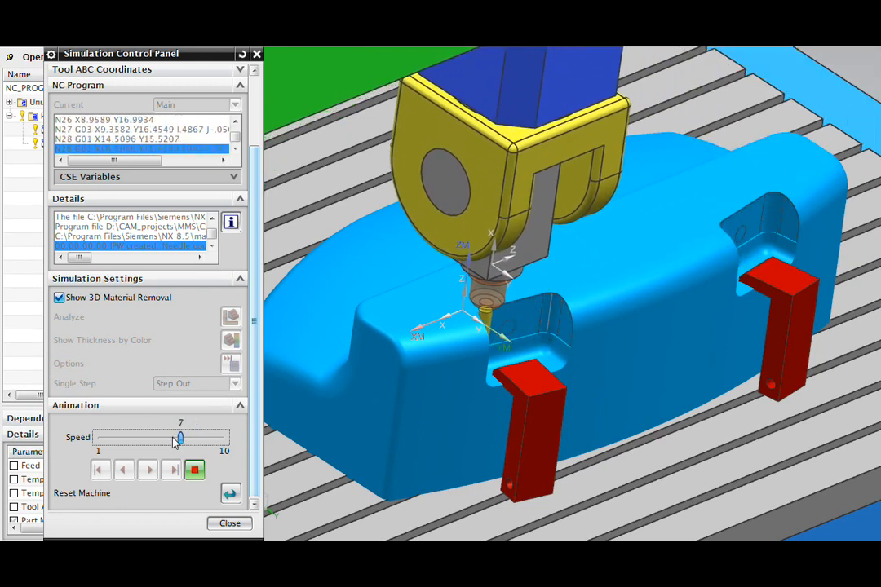
pyautogui.moveTo(182, 437); pyautogui.dragTo(153, 437)
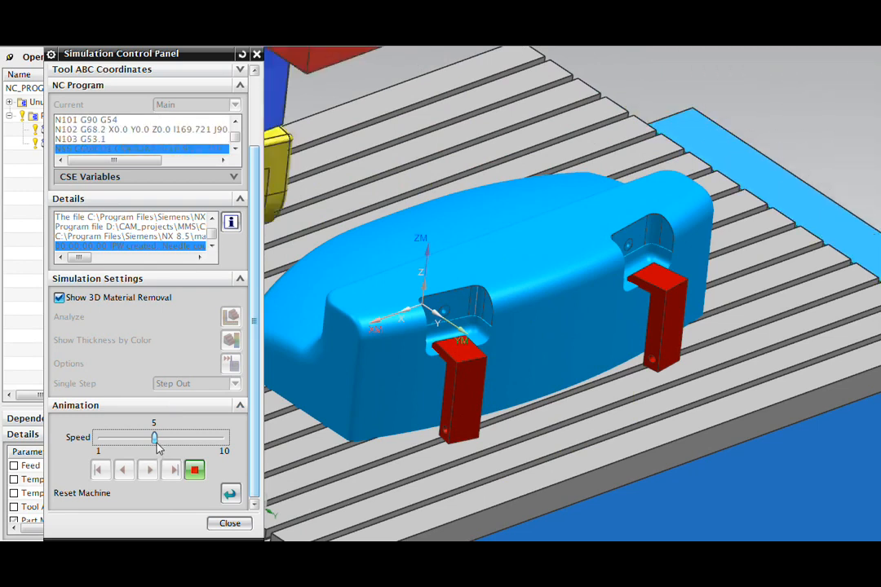
pyautogui.click(147, 470)
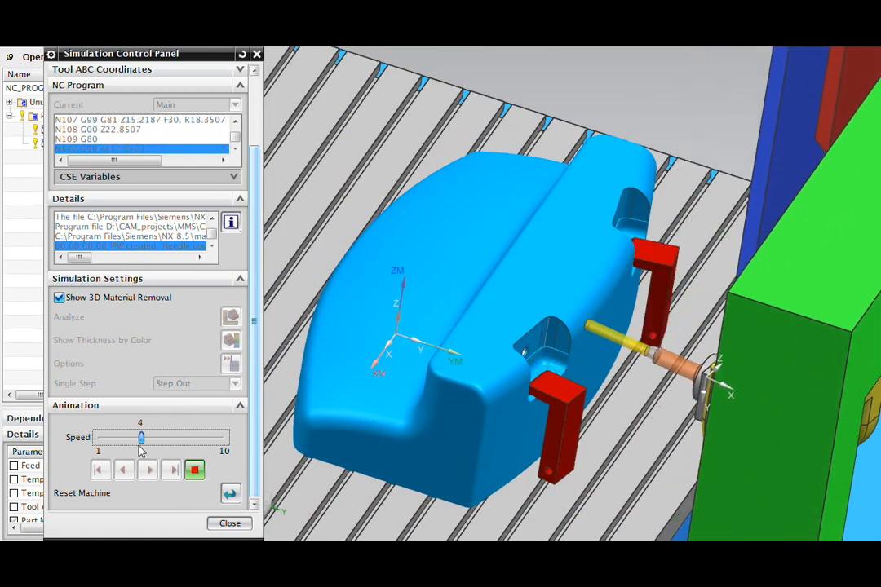
# - Slow playback and continue past the first IPW rapid-move collision warnings
pyautogui.moveTo(141, 437); pyautogui.dragTo(128, 438)
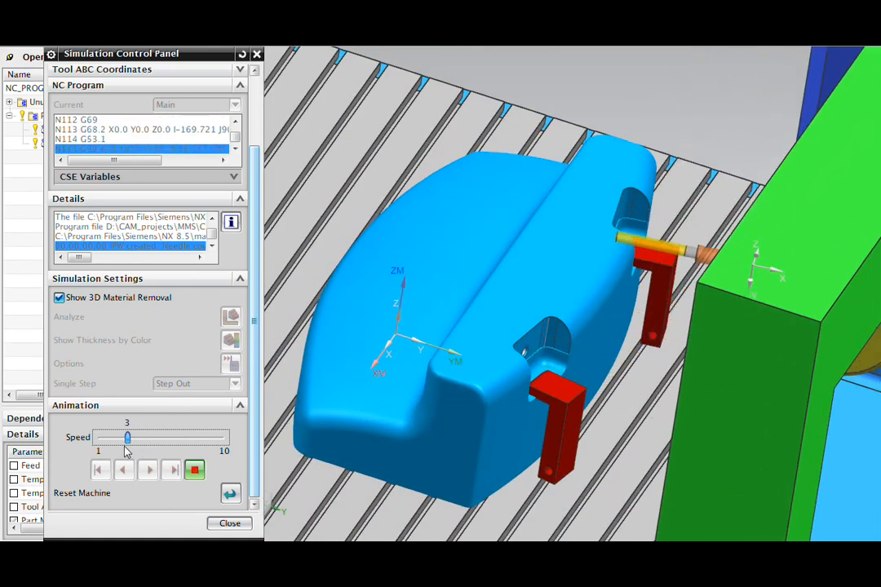
pyautogui.click(148, 470)
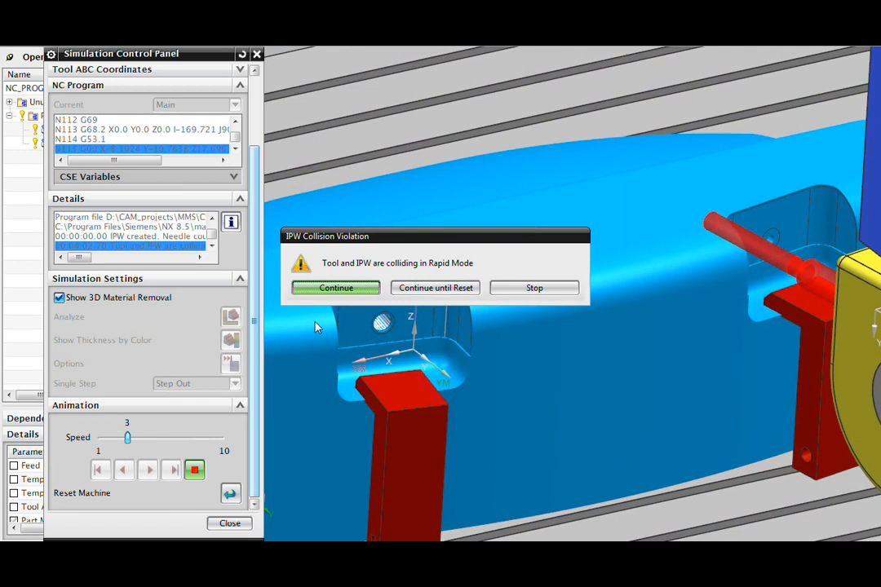
pyautogui.click(336, 287)
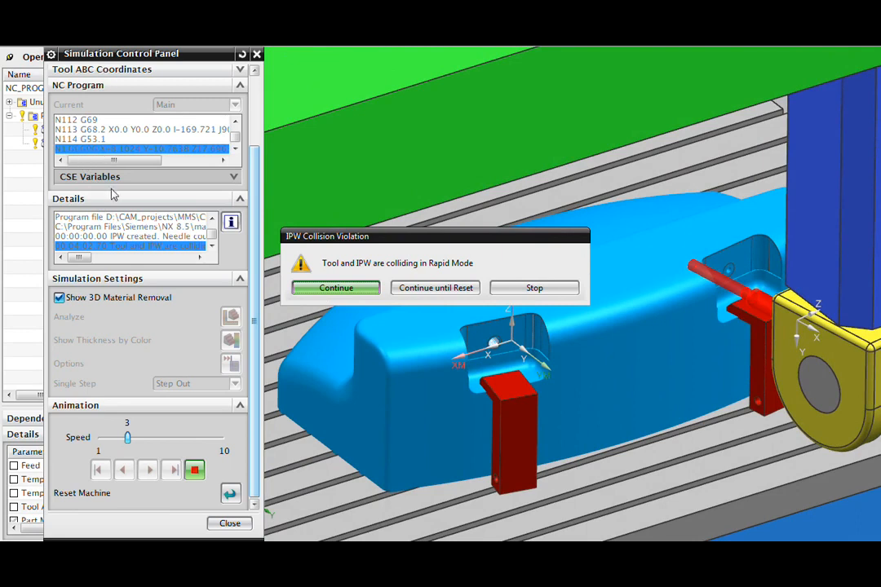
pyautogui.click(336, 287)
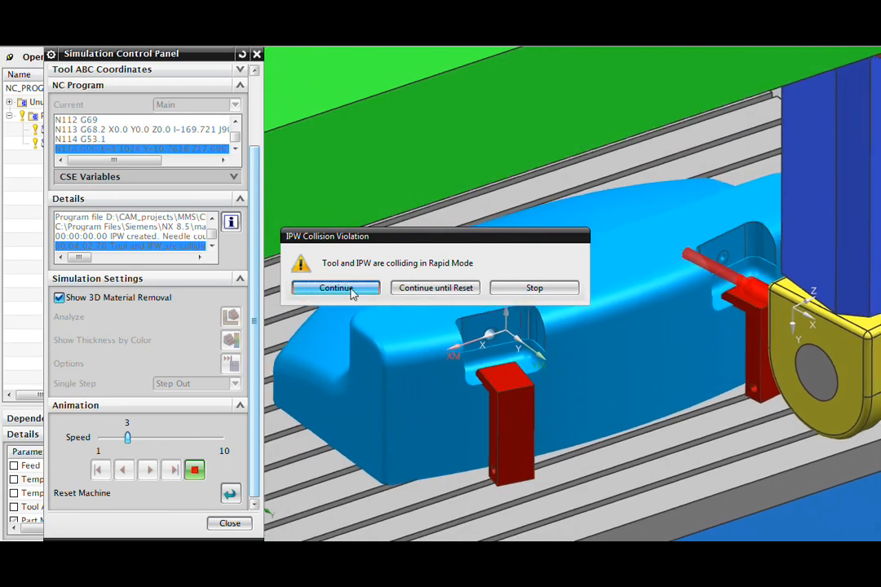
pyautogui.click(336, 287)
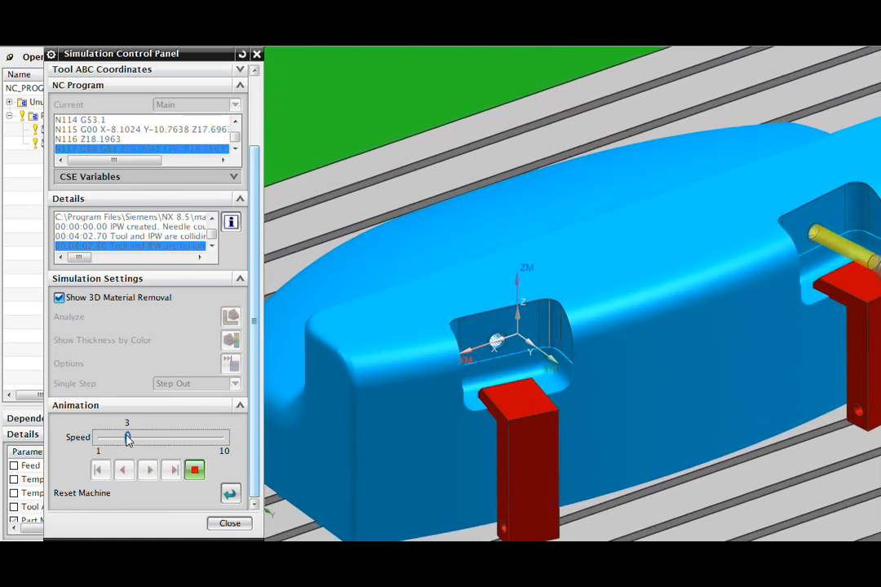
# - Resume at higher speed, continue past the second collision warning, then stop the simulation
pyautogui.click(149, 470)
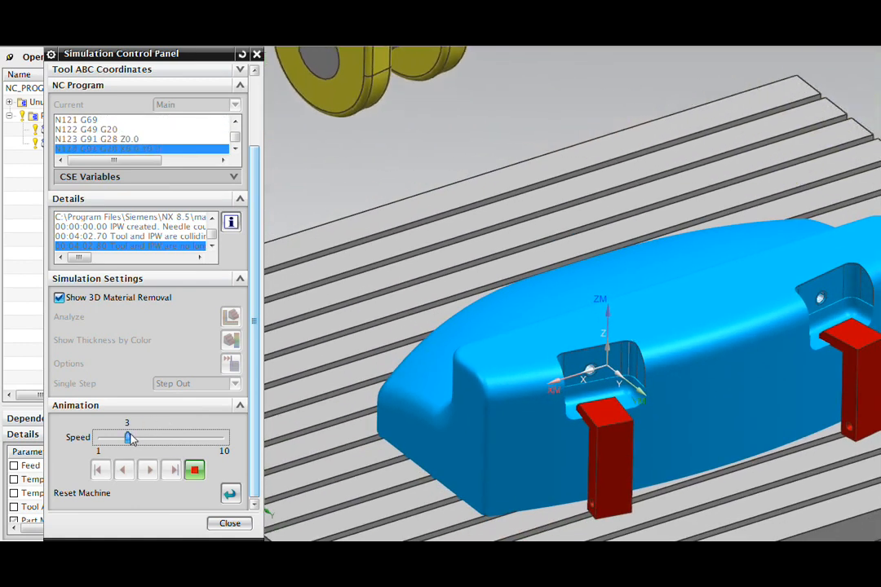
pyautogui.moveTo(127, 437); pyautogui.dragTo(166, 437)
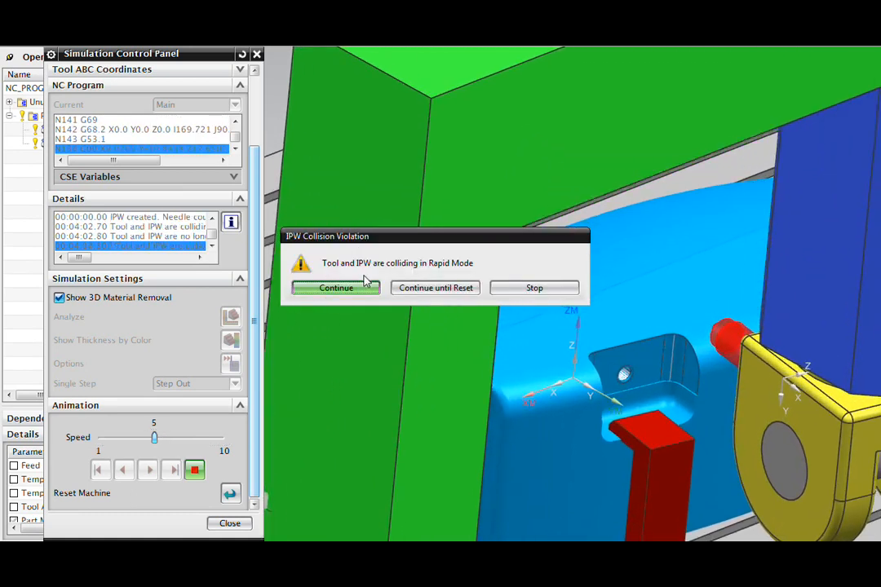
pyautogui.click(336, 287)
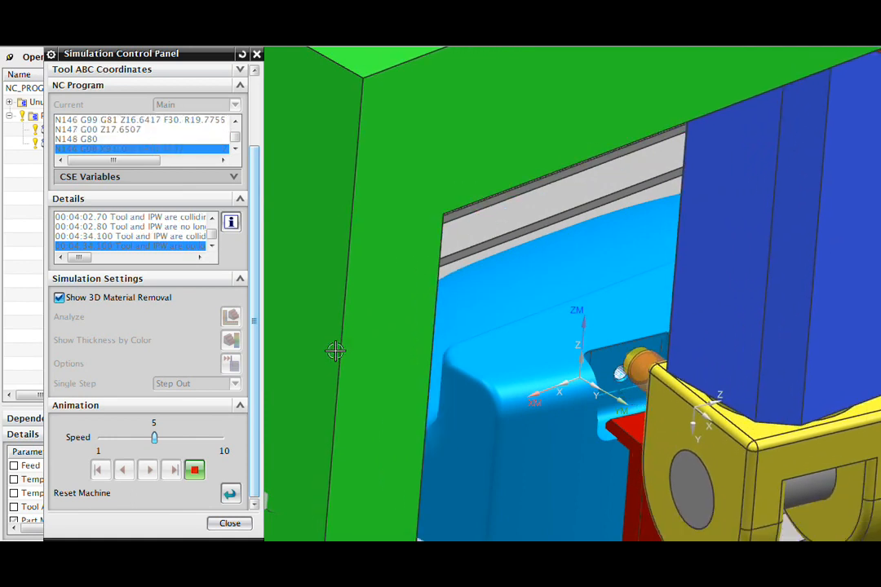
pyautogui.click(195, 470)
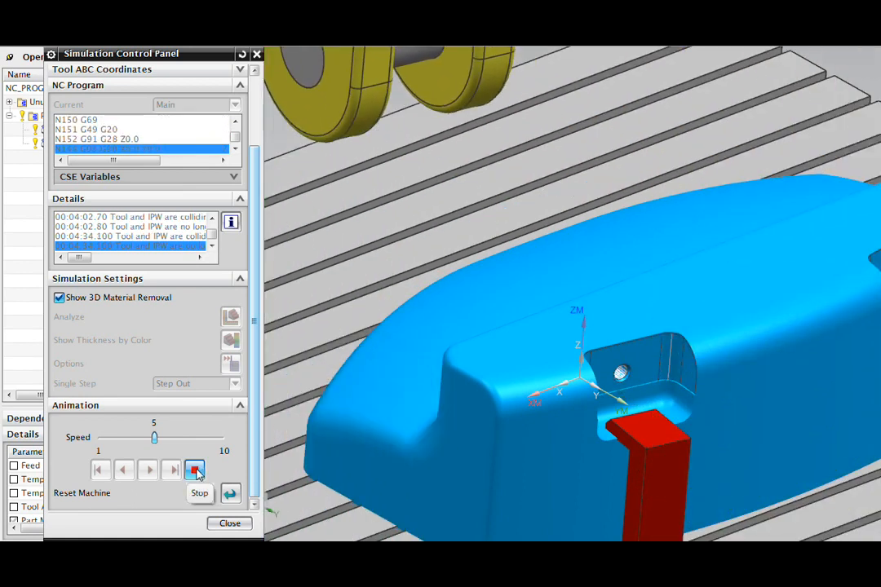
pyautogui.click(196, 470)
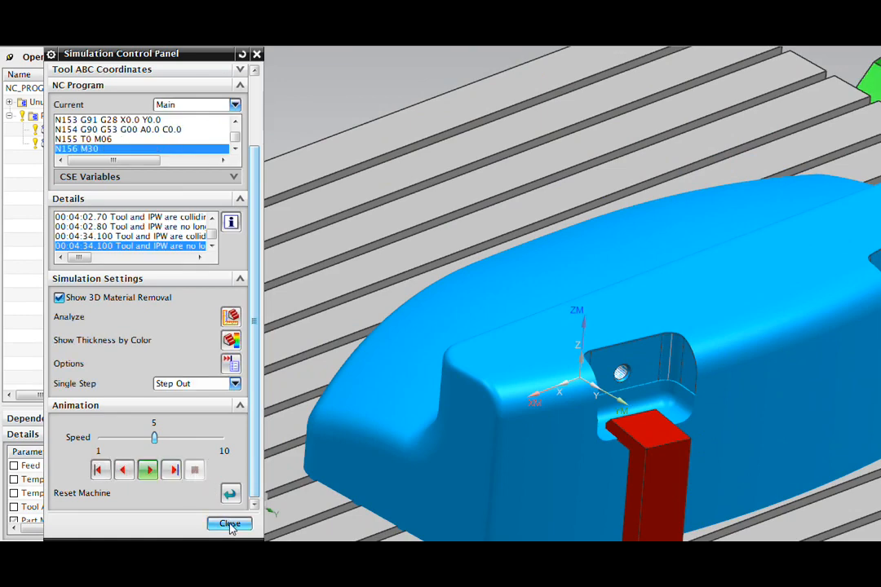
# - Close the earlier simulation and reopen the Simulation Control Panel for the Main NC program
pyautogui.click(228, 524)
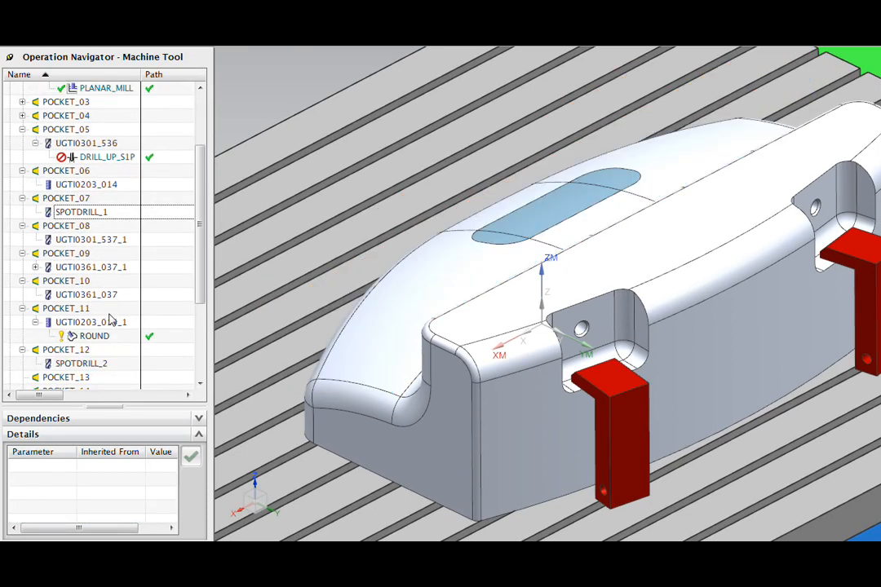
pyautogui.scroll(-3)
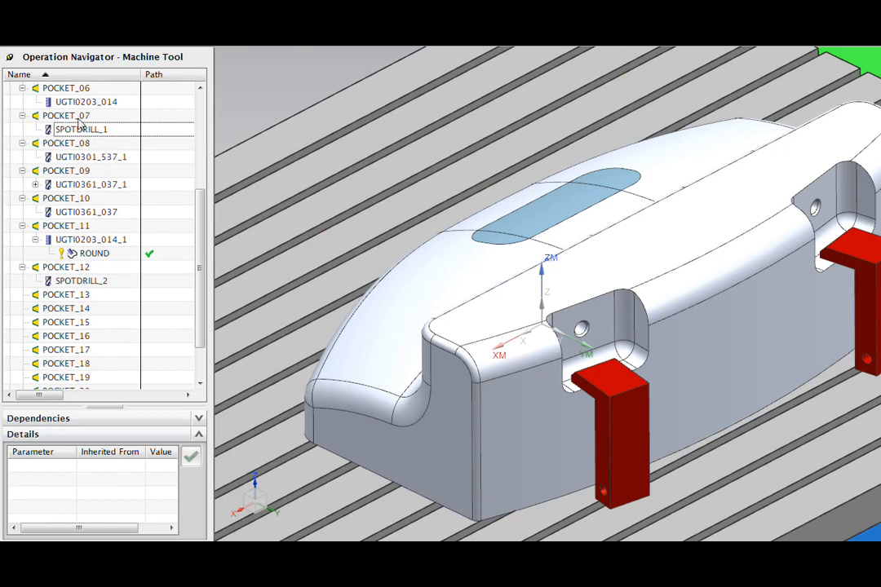
pyautogui.click(65, 115)
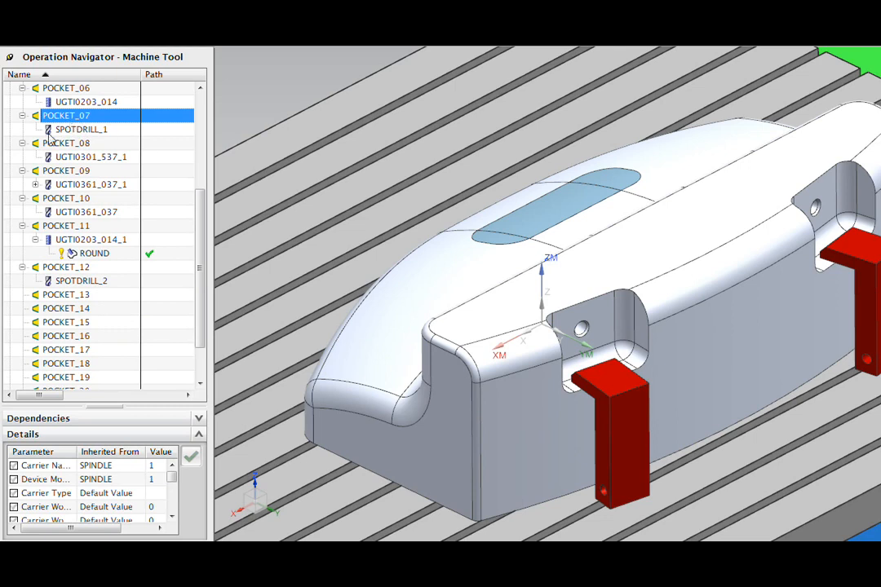
pyautogui.click(81, 129)
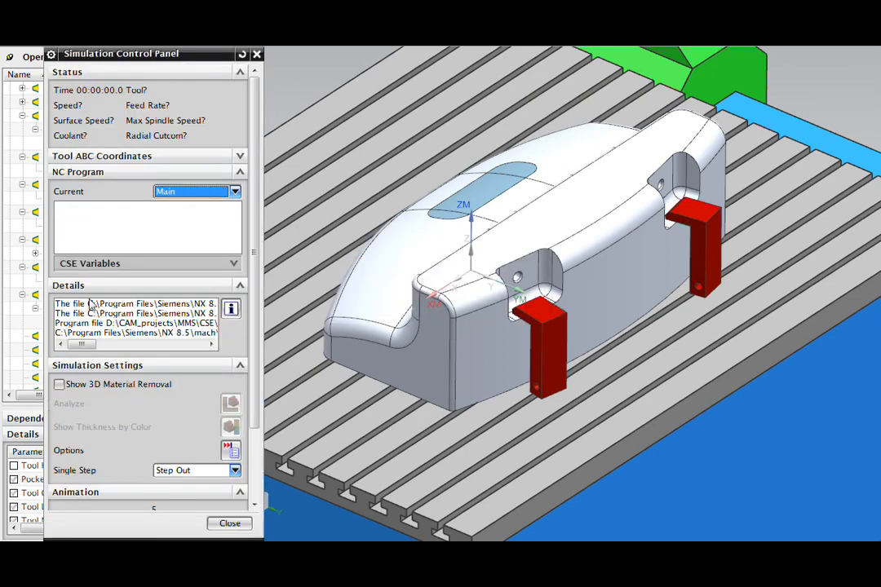
# - Enable Show 3D Material Removal, play the simulation at speed 9, then slow it to about 4
pyautogui.click(59, 385)
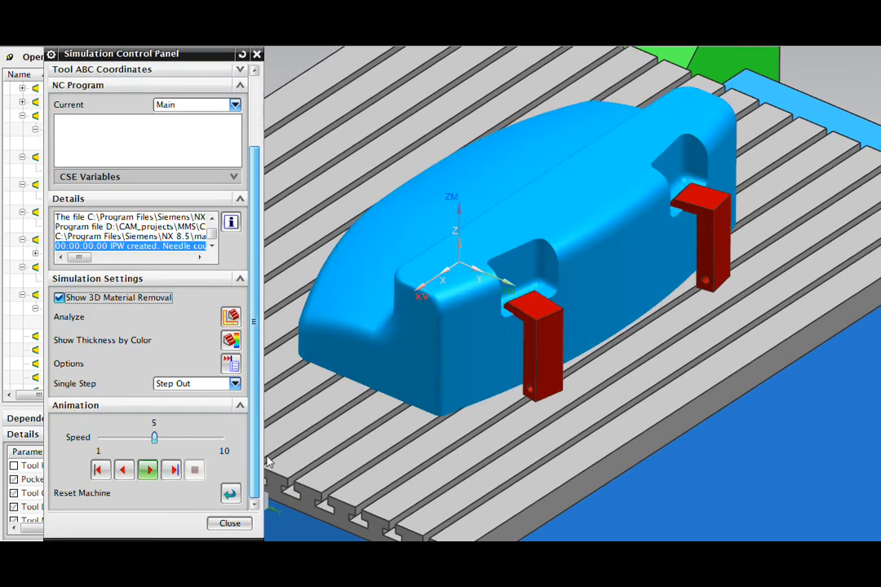
pyautogui.click(147, 470)
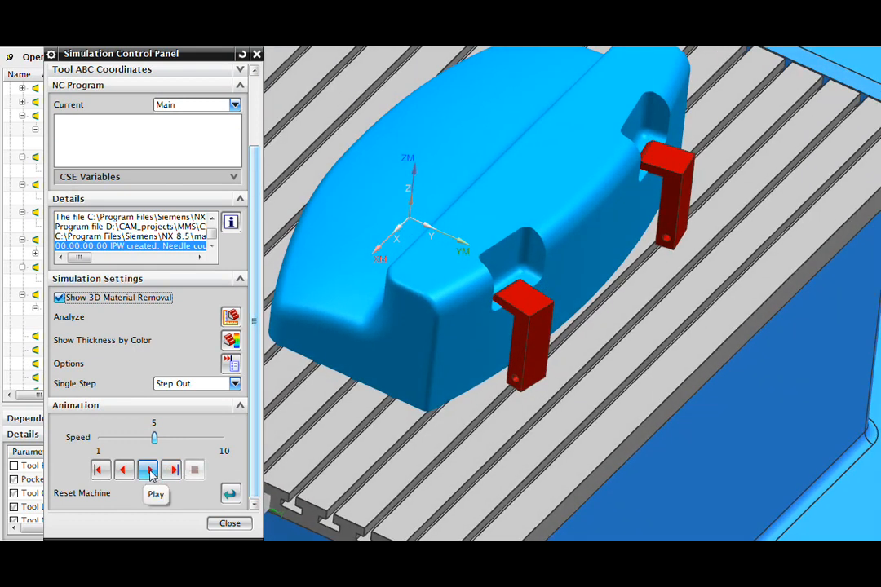
pyautogui.click(149, 470)
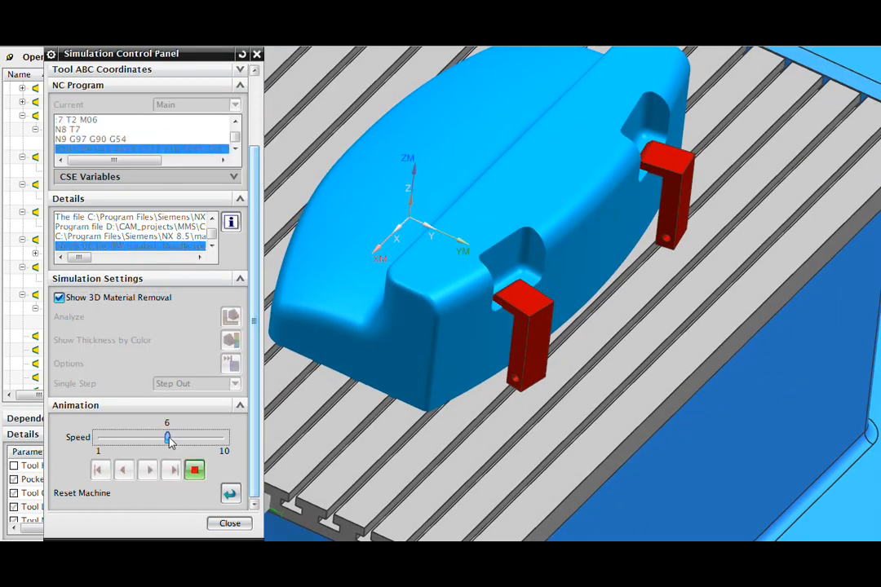
pyautogui.moveTo(166, 439); pyautogui.dragTo(206, 439)
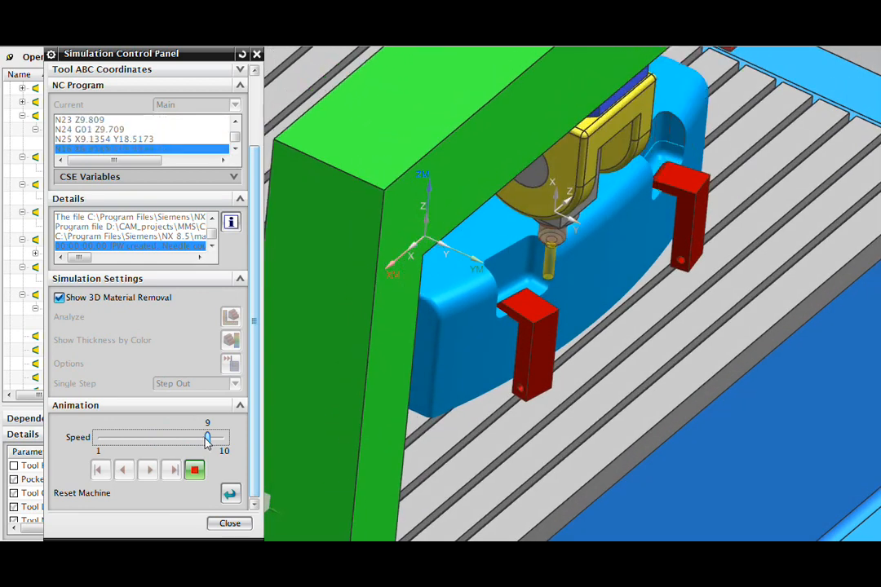
pyautogui.click(148, 470)
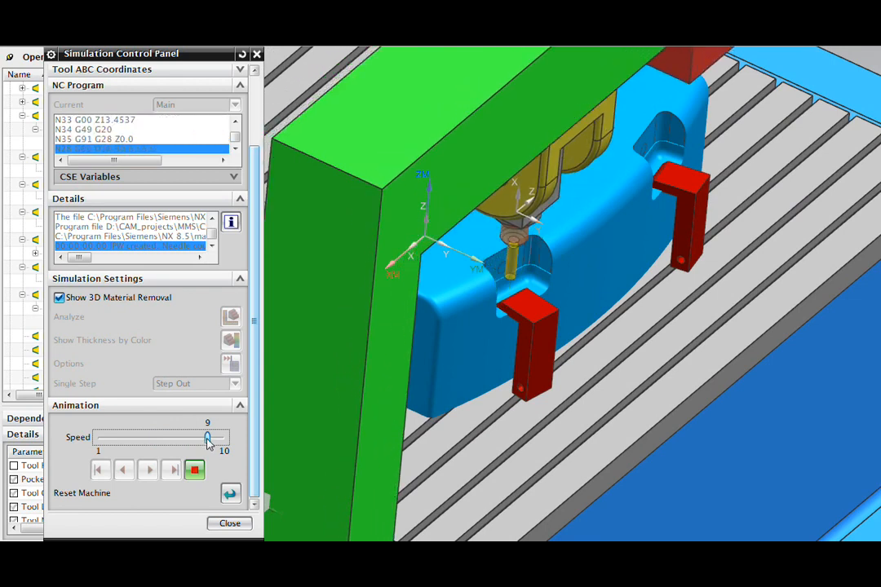
pyautogui.moveTo(207, 437); pyautogui.dragTo(153, 437)
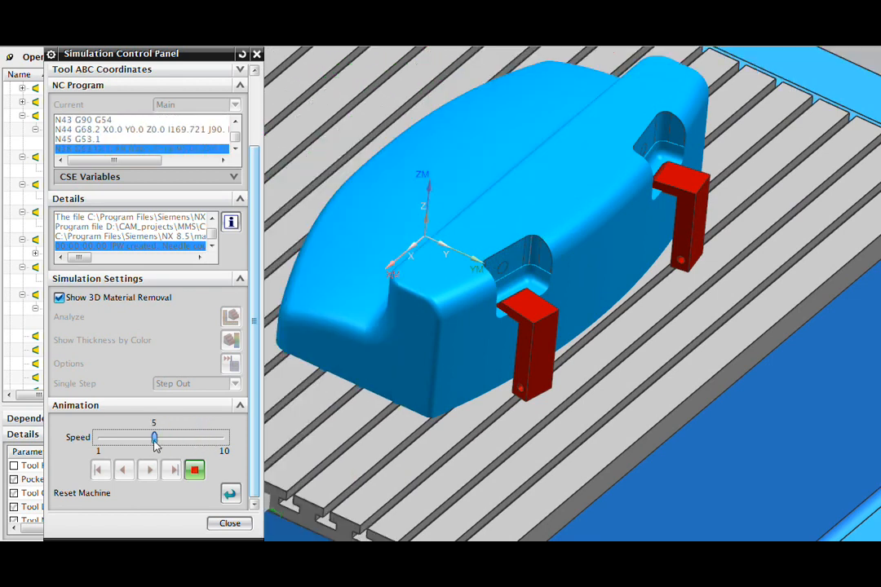
pyautogui.moveTo(155, 437); pyautogui.dragTo(144, 438)
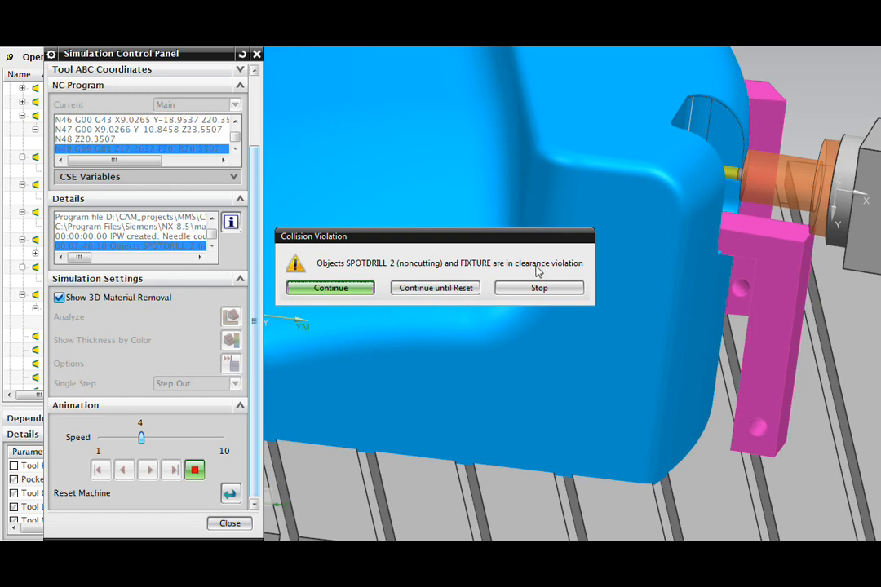
pyautogui.moveTo(363, 301)
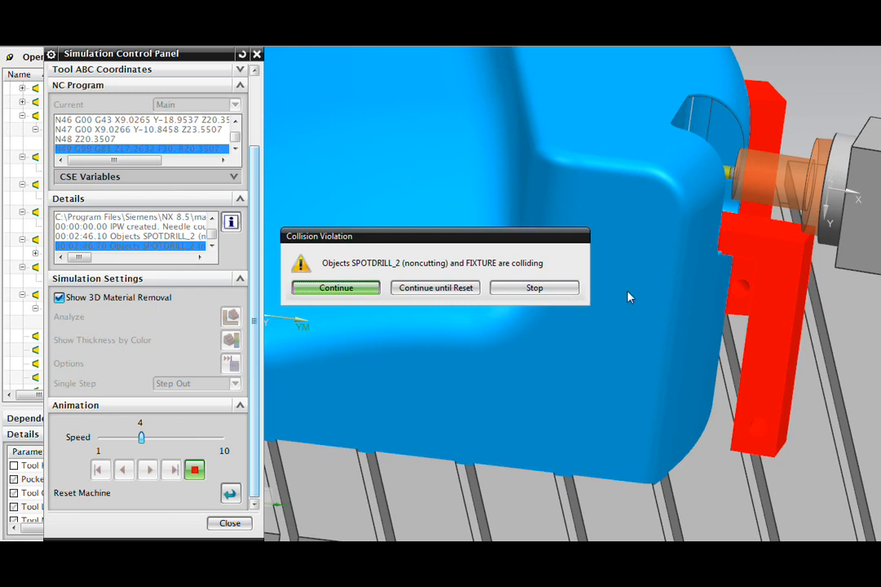
# - Stop at the spot drill's fixture collision and close the Simulation Control Panel
pyautogui.click(336, 287)
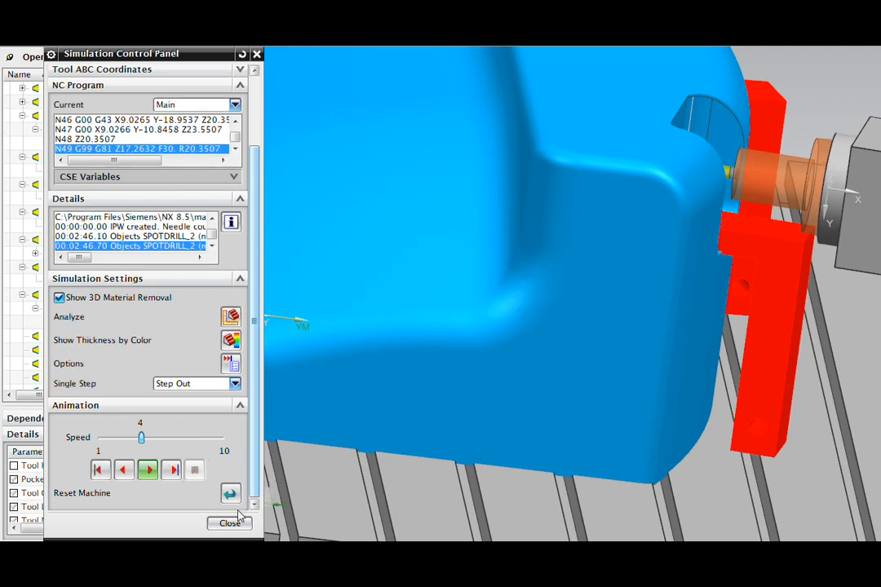
pyautogui.click(230, 523)
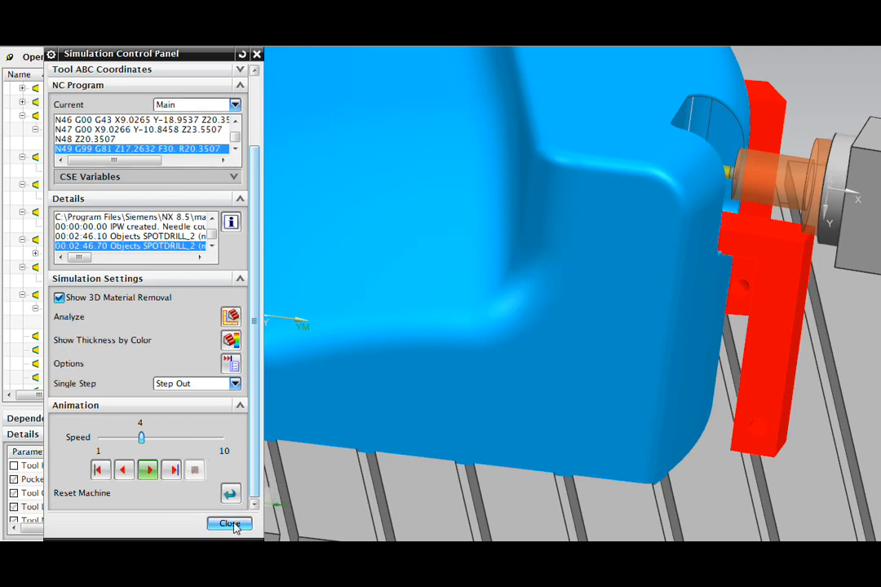
pyautogui.click(229, 524)
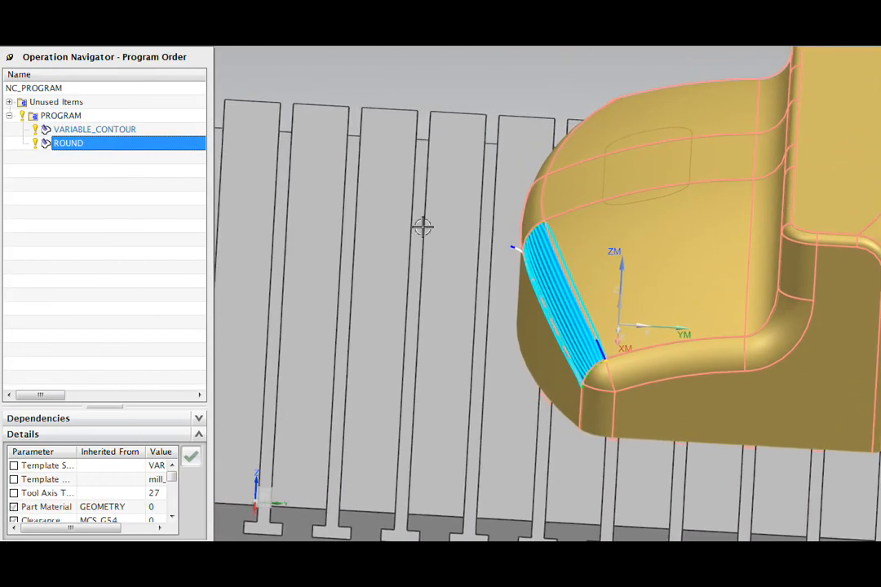
# - Open the ROUND operation's Variable Contour dialog from the Operation Navigator
pyautogui.doubleClick(95, 129)
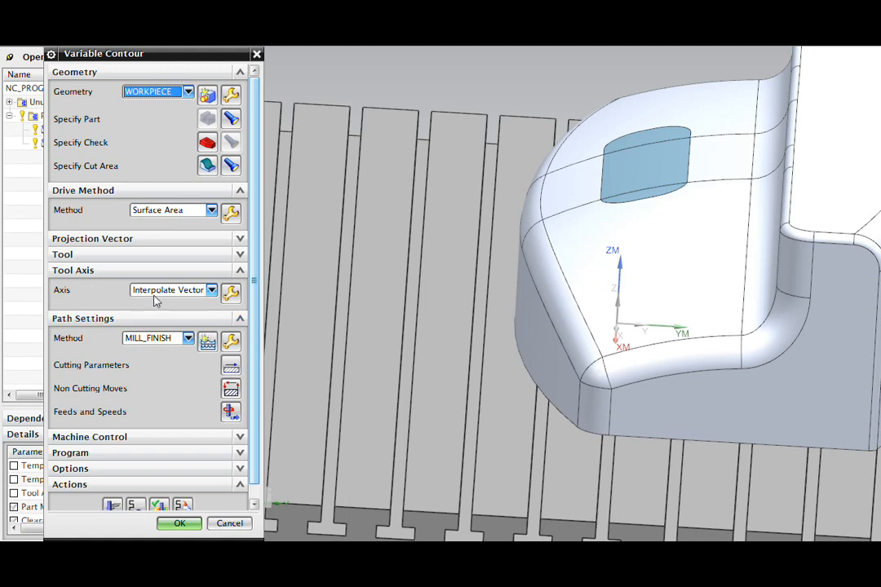
# - Tilt an interpolated vector to I 0.069428, J −0.938083, K 0.339383 against the machine head and accept
pyautogui.click(180, 522)
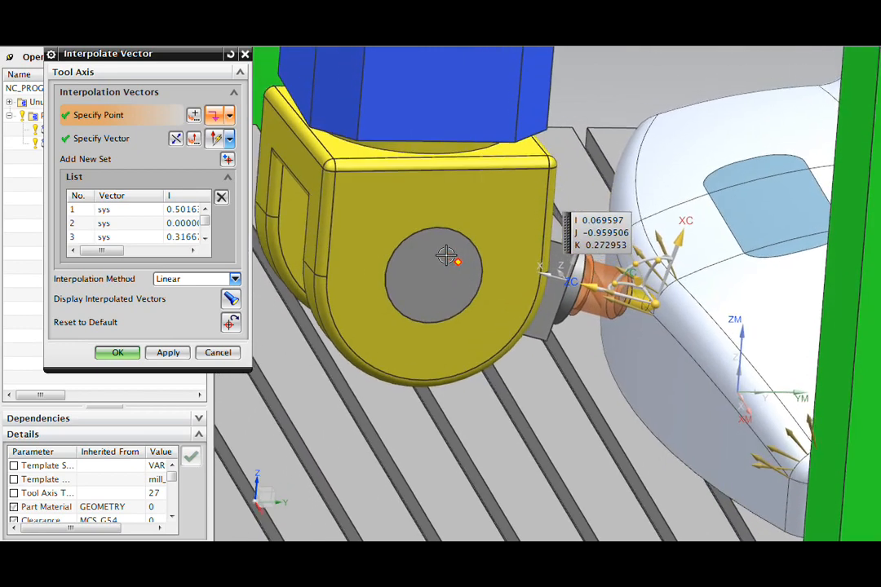
pyautogui.moveTo(448, 261); pyautogui.dragTo(465, 318)
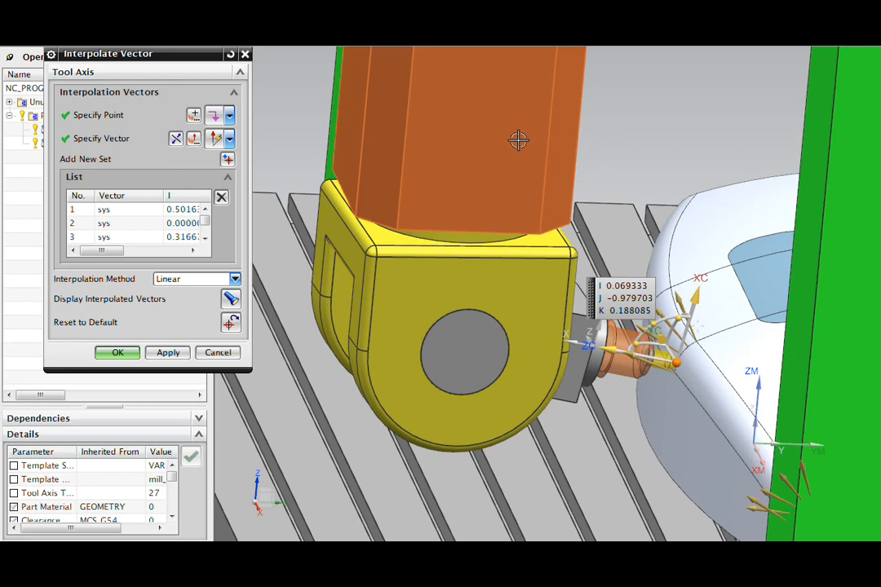
pyautogui.moveTo(675, 342)
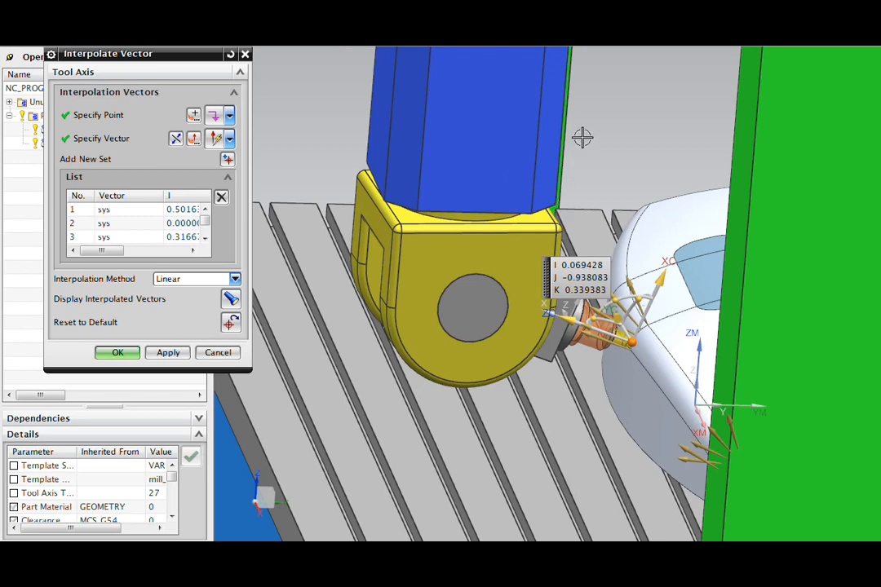
pyautogui.moveTo(603, 124)
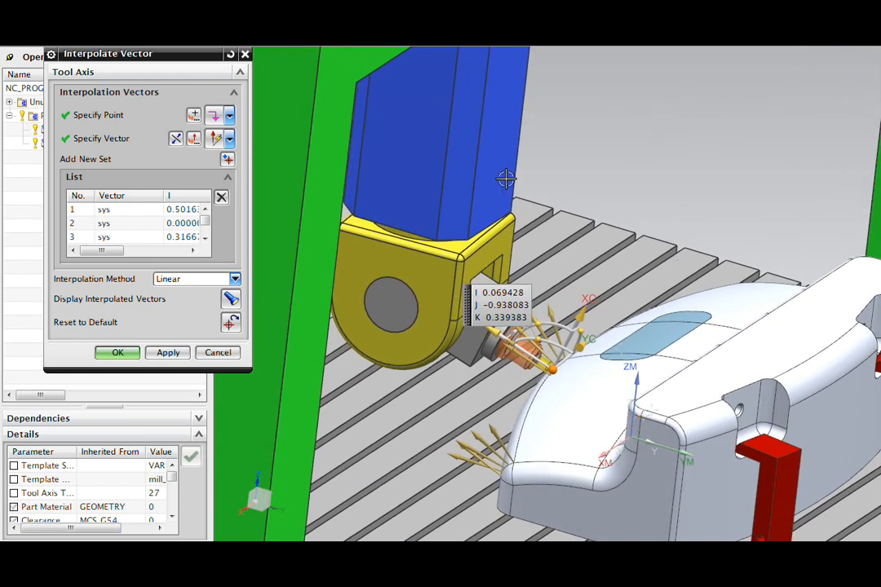
pyautogui.moveTo(547, 310)
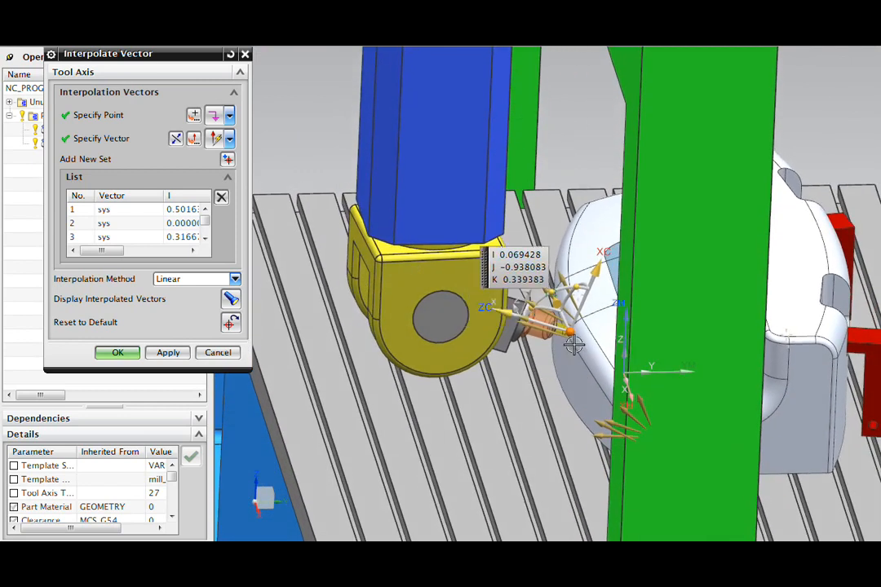
pyautogui.moveTo(352, 172)
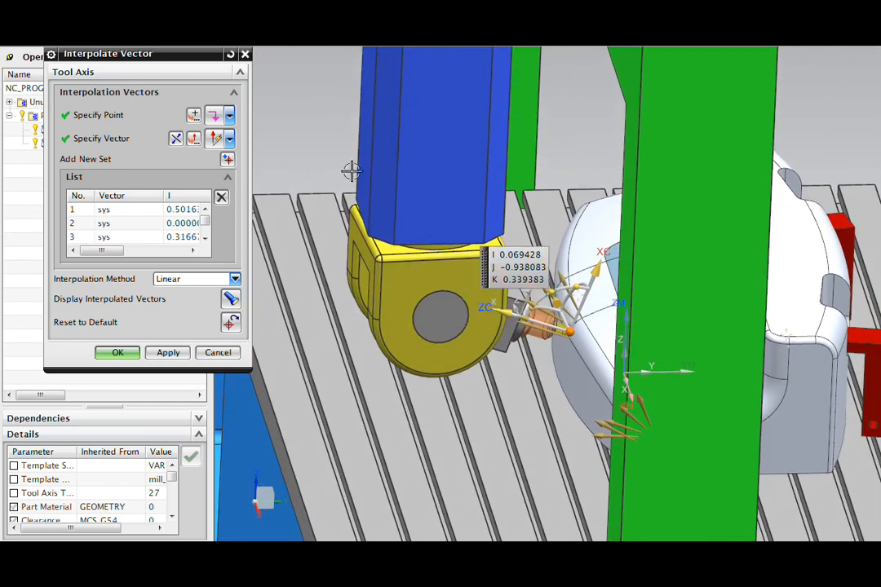
pyautogui.click(117, 353)
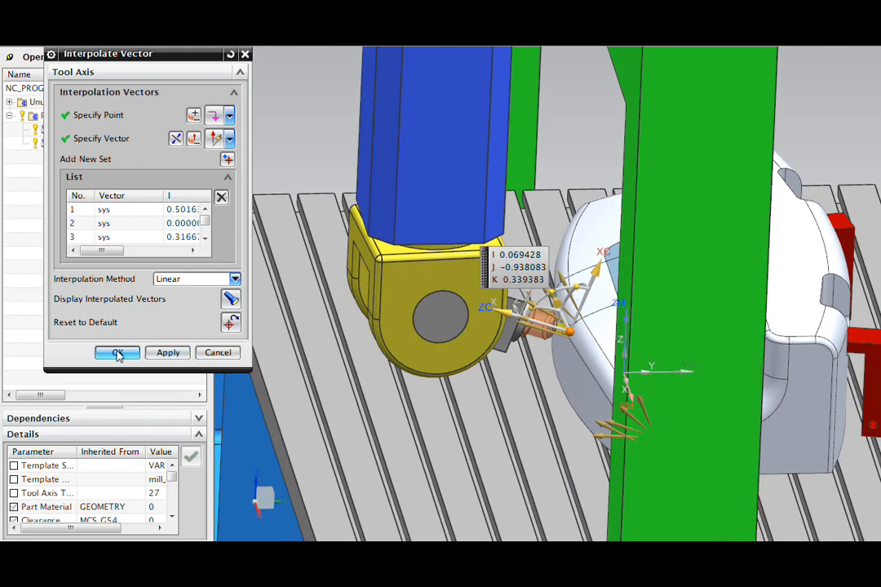
pyautogui.click(117, 353)
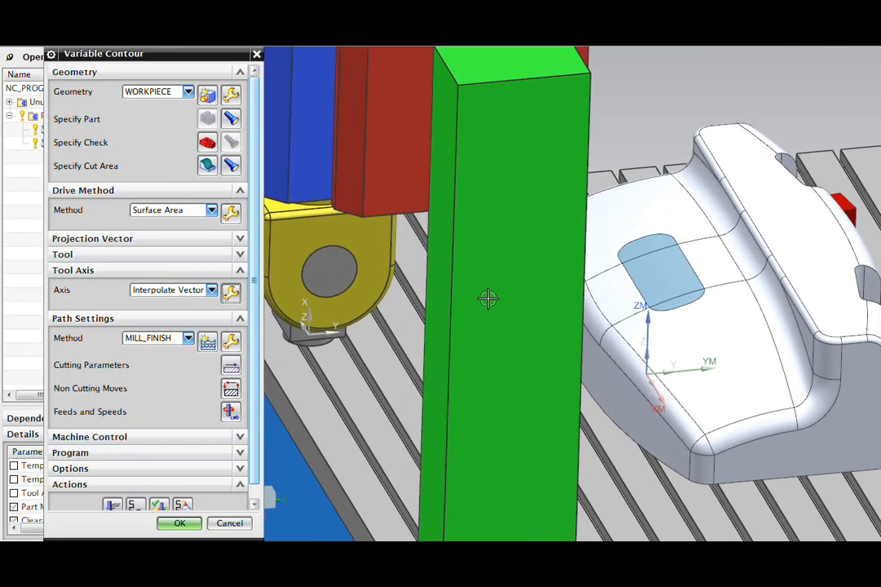
pyautogui.moveTo(483, 393)
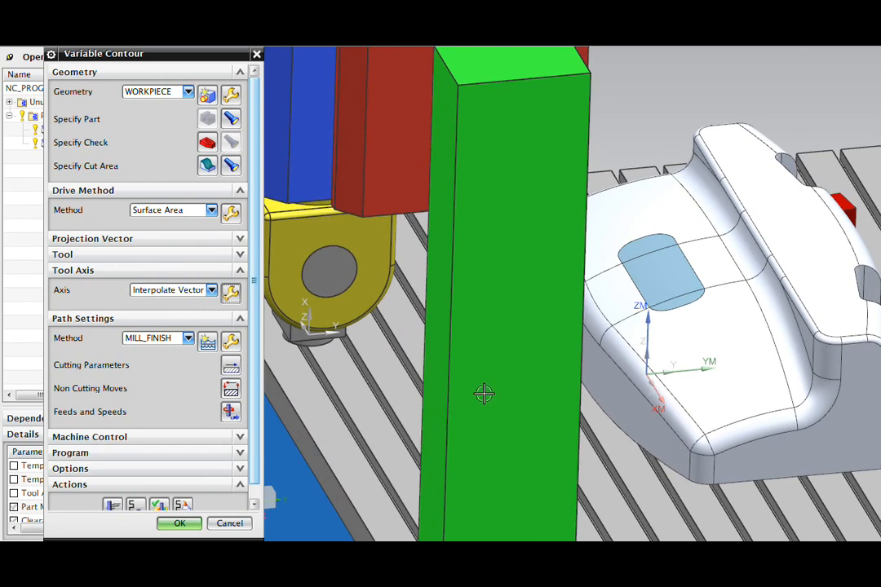